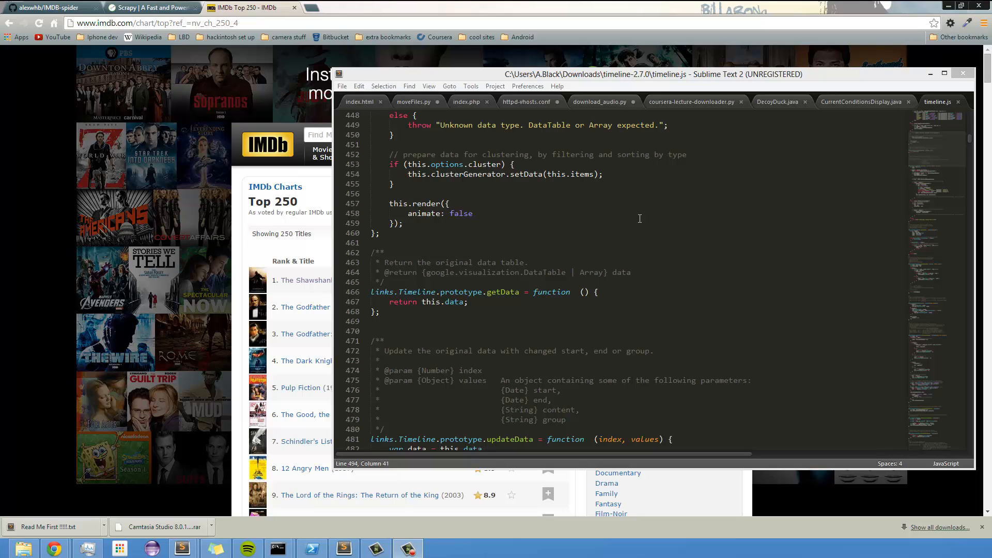
{"action": "mouse_move", "coordinate": [942, 68]}
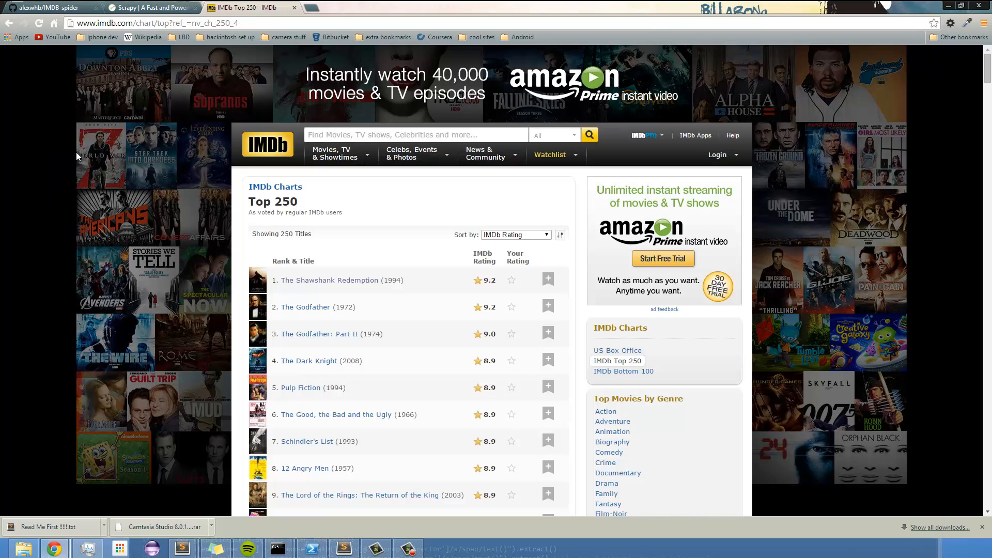
{"action": "mouse_move", "coordinate": [56, 201]}
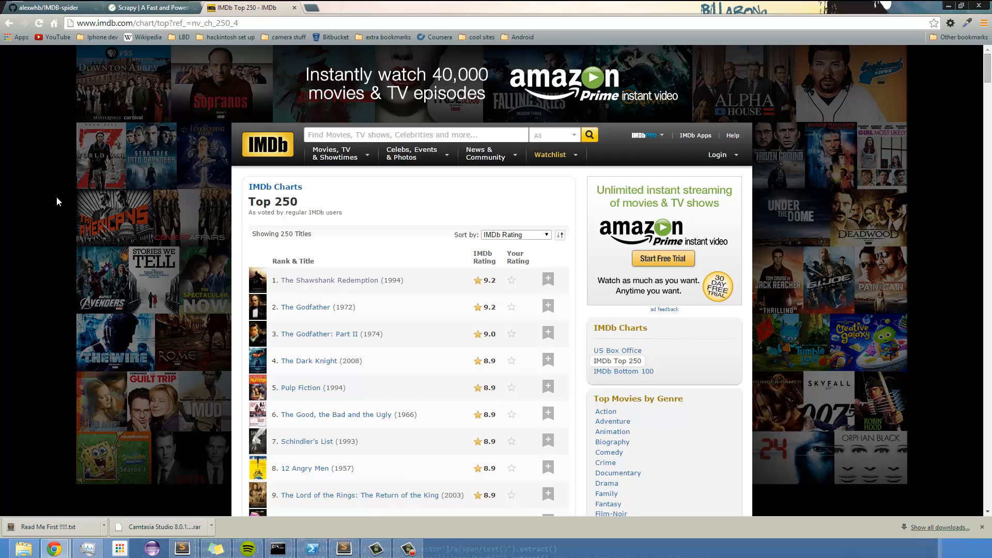
{"action": "mouse_move", "coordinate": [84, 210]}
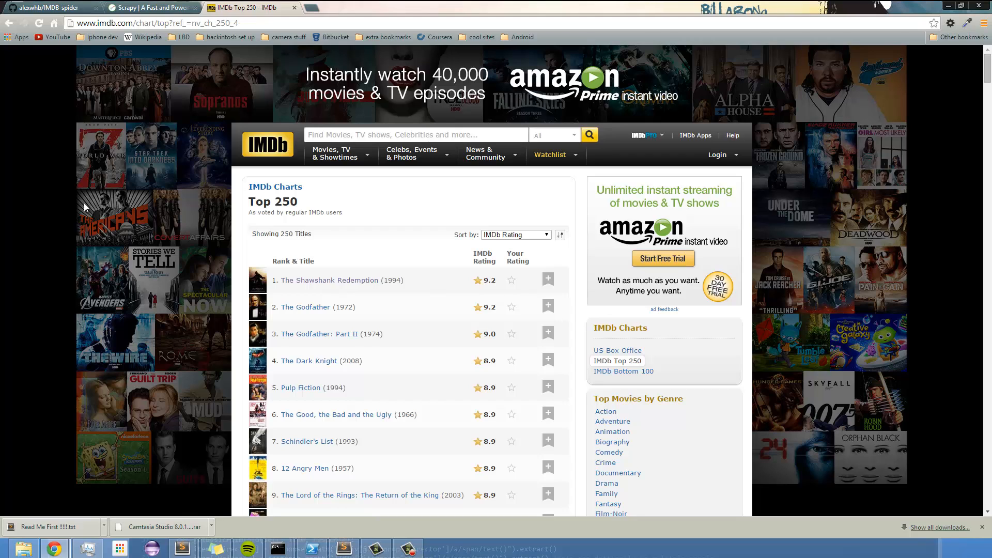
{"action": "mouse_move", "coordinate": [148, 373]}
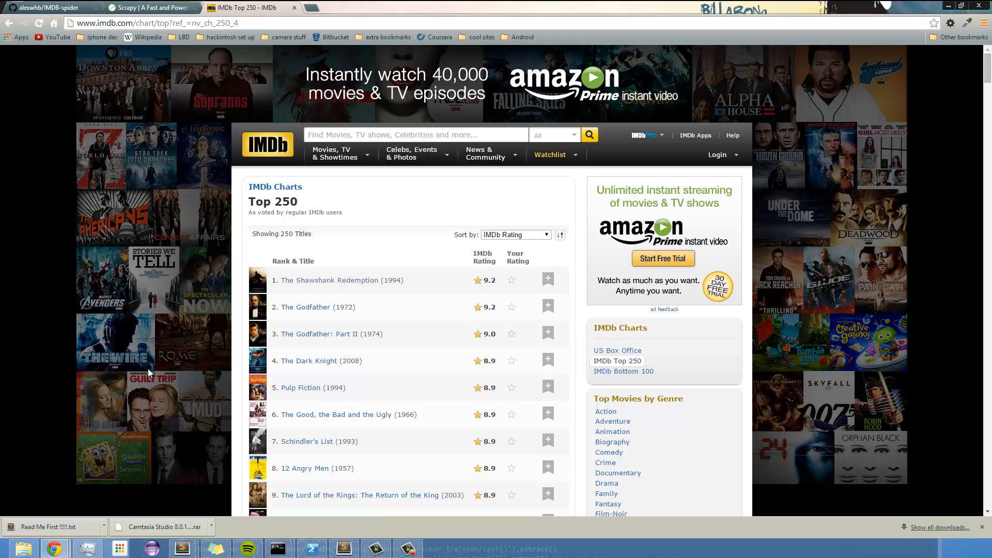
{"action": "mouse_move", "coordinate": [146, 347]}
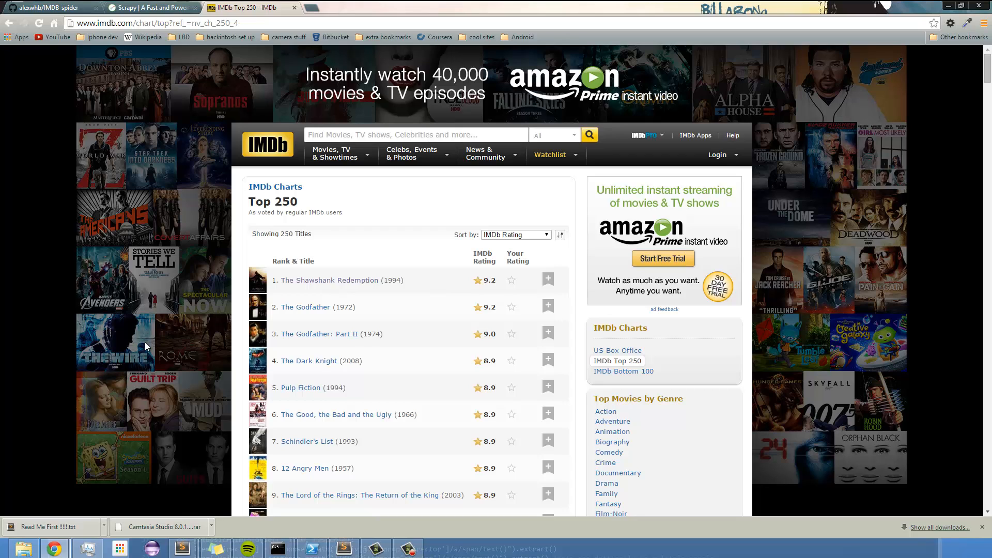
{"action": "mouse_move", "coordinate": [139, 302]}
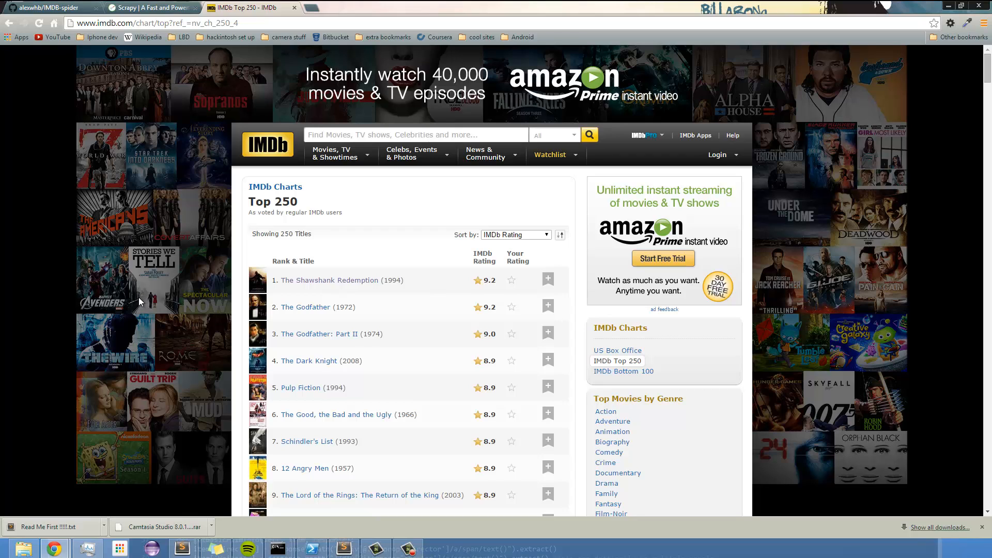
{"action": "mouse_move", "coordinate": [158, 262]}
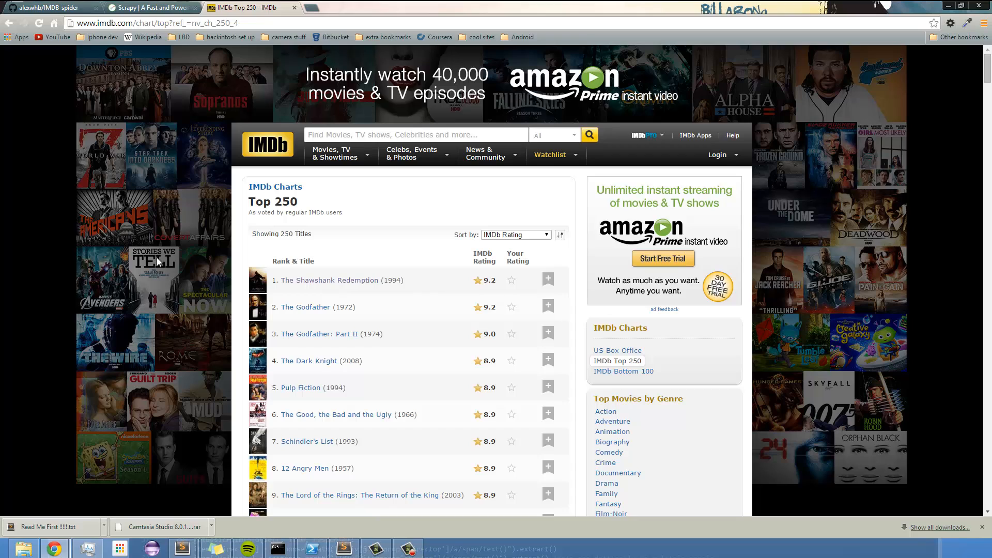
{"action": "mouse_move", "coordinate": [161, 303]}
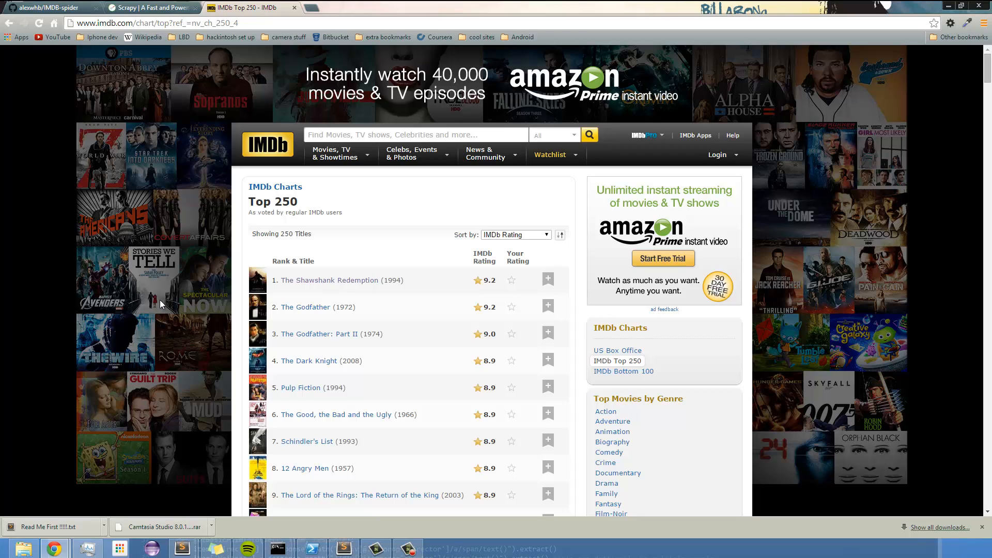
{"action": "scroll", "scroll_direction": "down", "scroll_amount": 3}
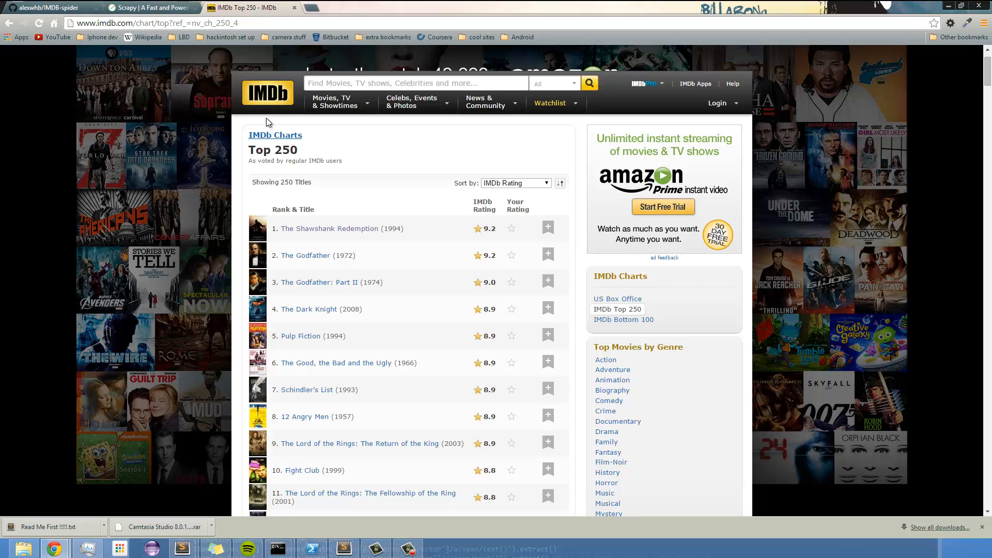
{"action": "mouse_move", "coordinate": [221, 224]}
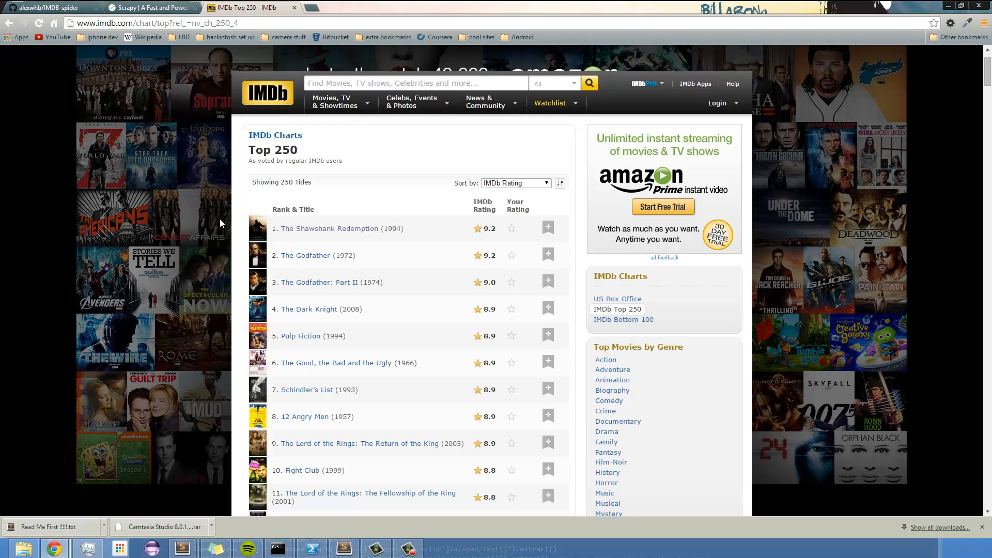
{"action": "double_click", "coordinate": [272, 150]}
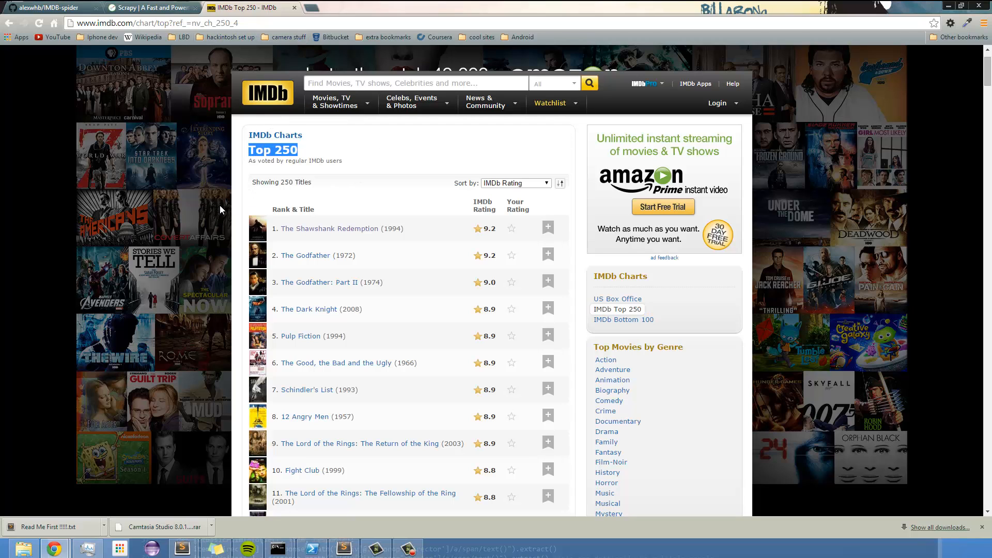
{"action": "scroll", "scroll_direction": "down", "scroll_amount": 3}
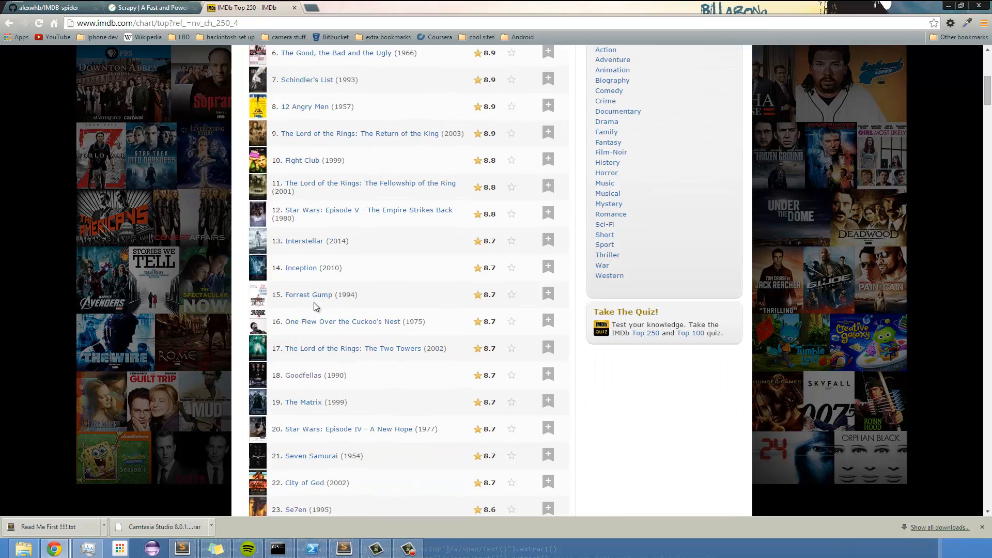
{"action": "scroll", "scroll_direction": "down", "scroll_amount": 3}
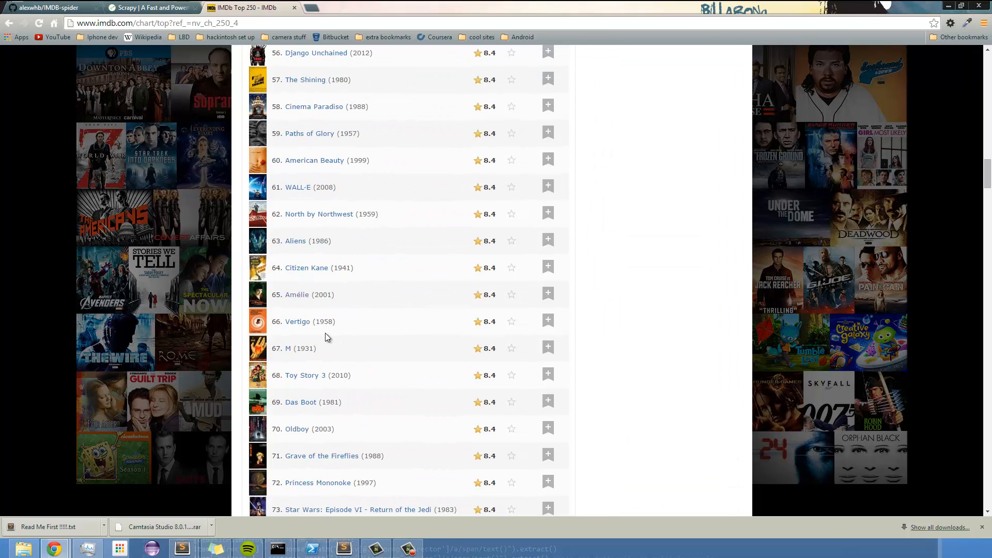
{"action": "mouse_move", "coordinate": [488, 405]}
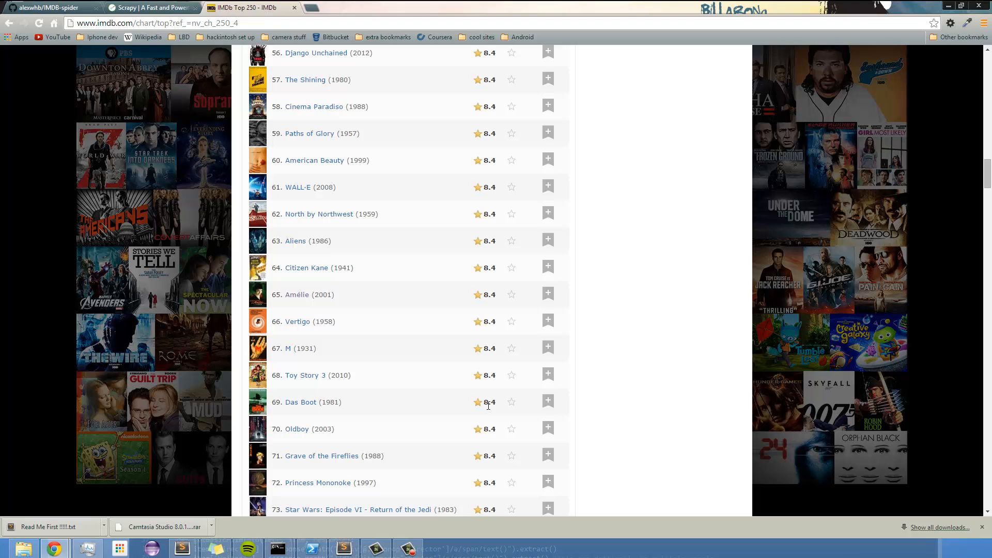
{"action": "mouse_move", "coordinate": [262, 402]}
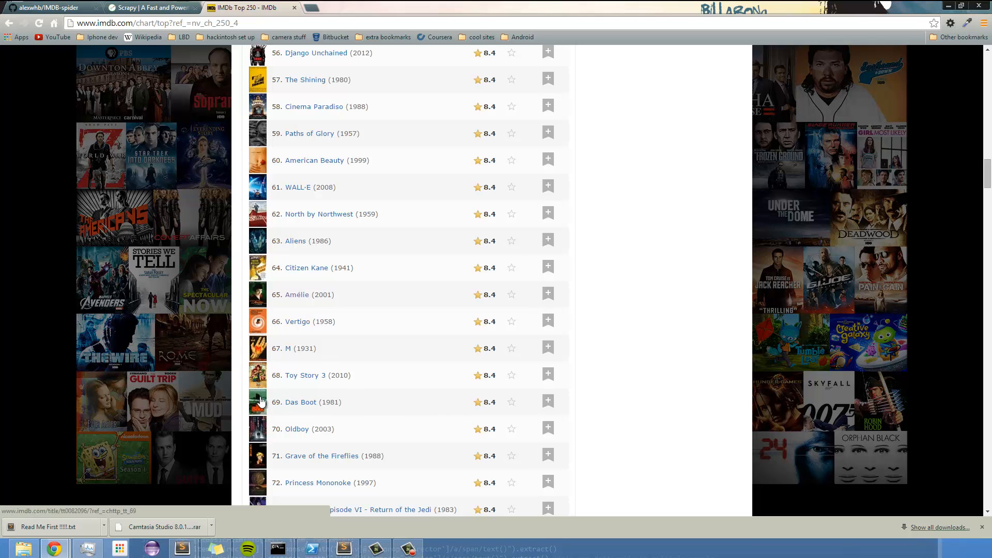
{"action": "scroll", "scroll_direction": "up", "scroll_amount": 3}
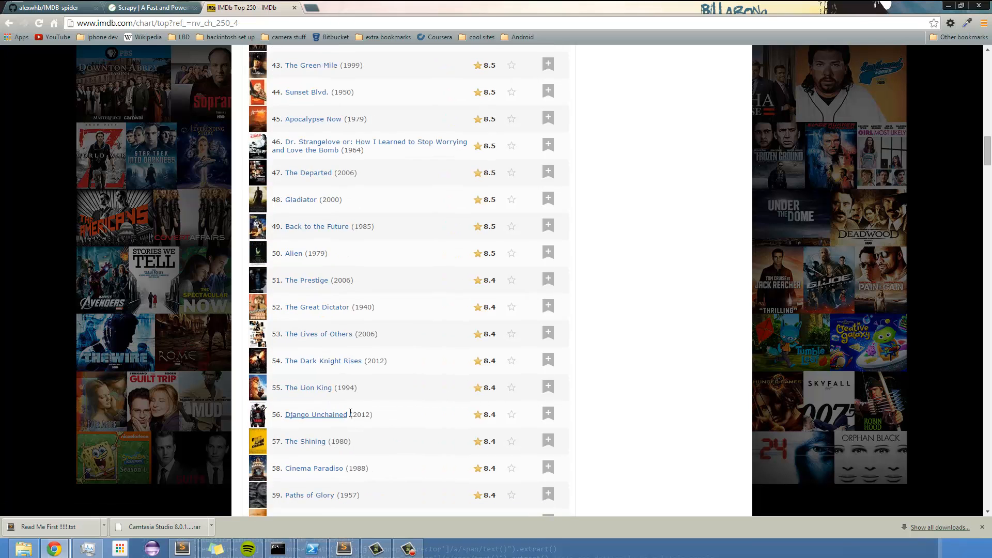
{"action": "scroll", "scroll_direction": "up", "scroll_amount": 3}
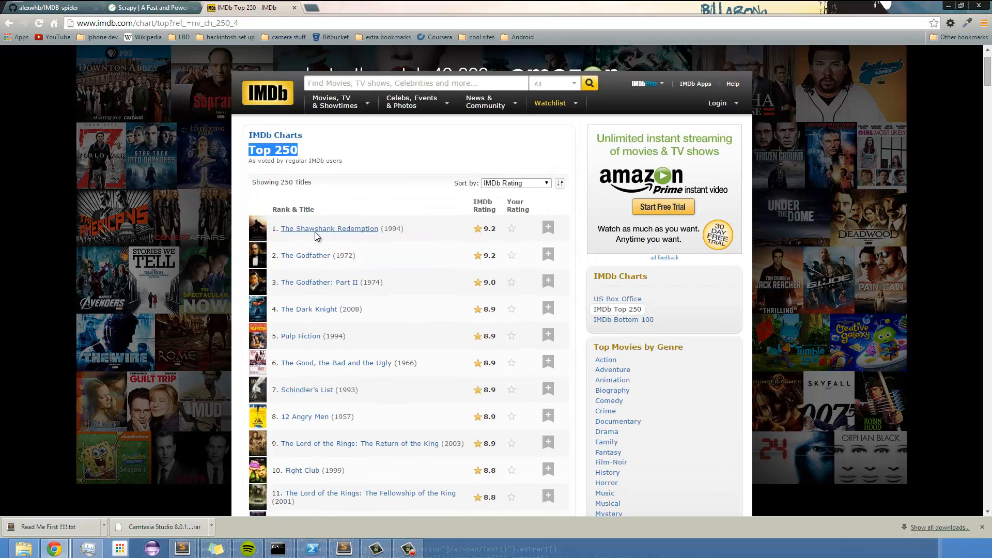
Open The Shawshank Redemption's IMDb page and scroll through its storyline, details, box office and cast.
{"action": "left_click", "coordinate": [329, 229]}
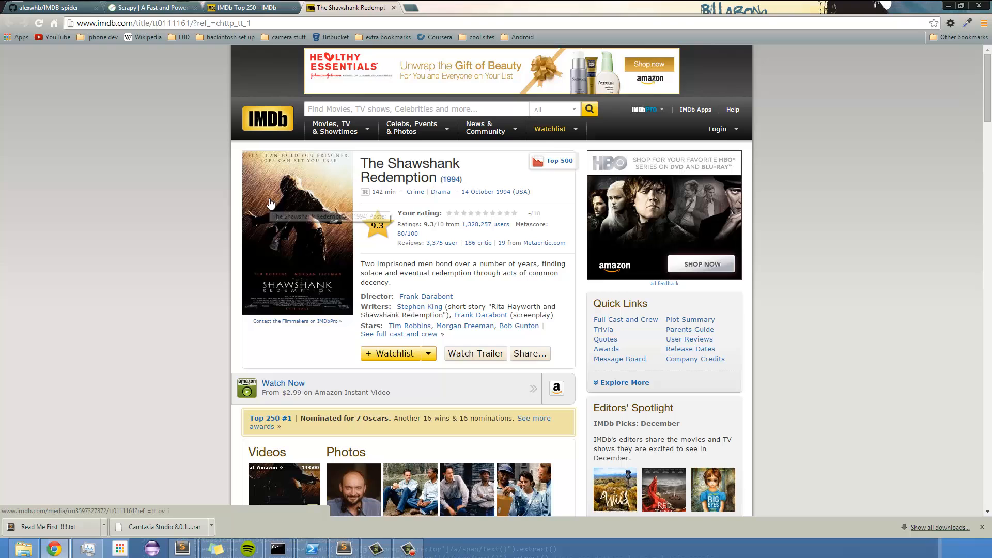
{"action": "mouse_move", "coordinate": [389, 185]}
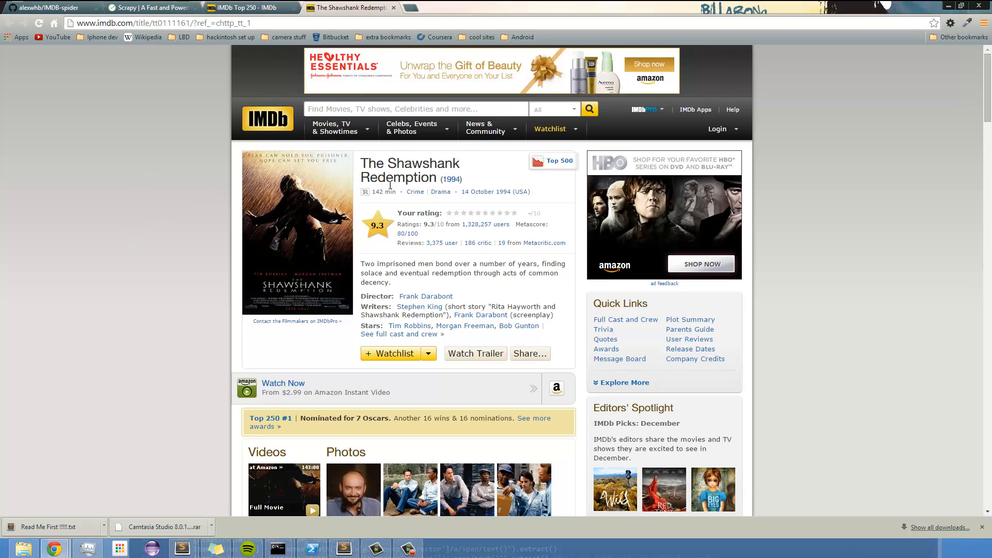
{"action": "scroll", "scroll_direction": "down", "scroll_amount": 3}
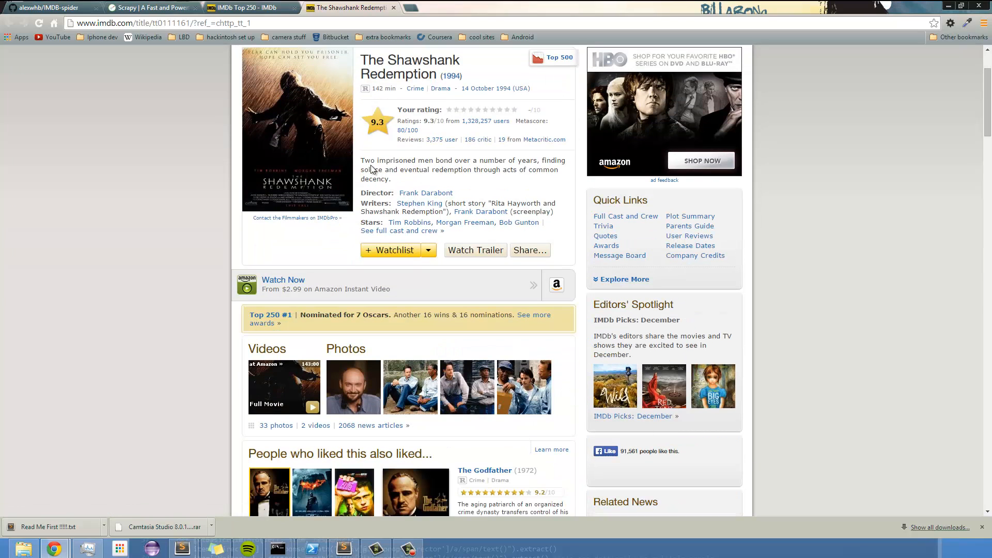
{"action": "scroll", "scroll_direction": "down", "scroll_amount": 3}
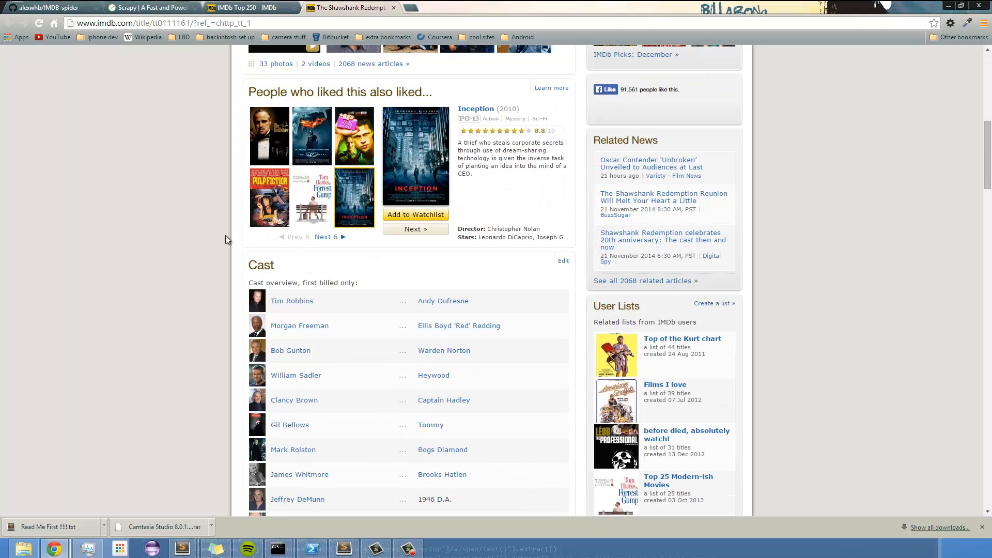
{"action": "scroll", "scroll_direction": "down", "scroll_amount": 3}
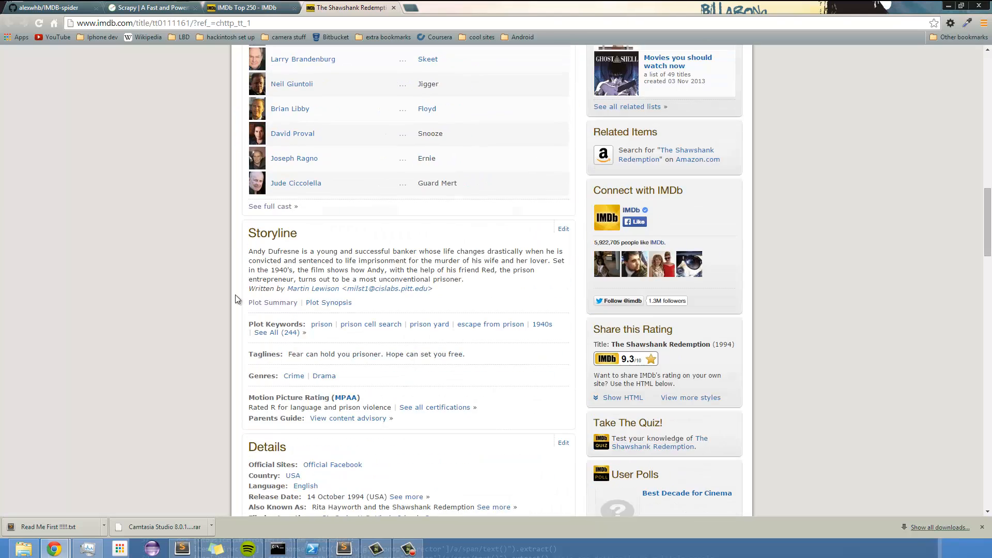
{"action": "scroll", "scroll_direction": "down", "scroll_amount": 3}
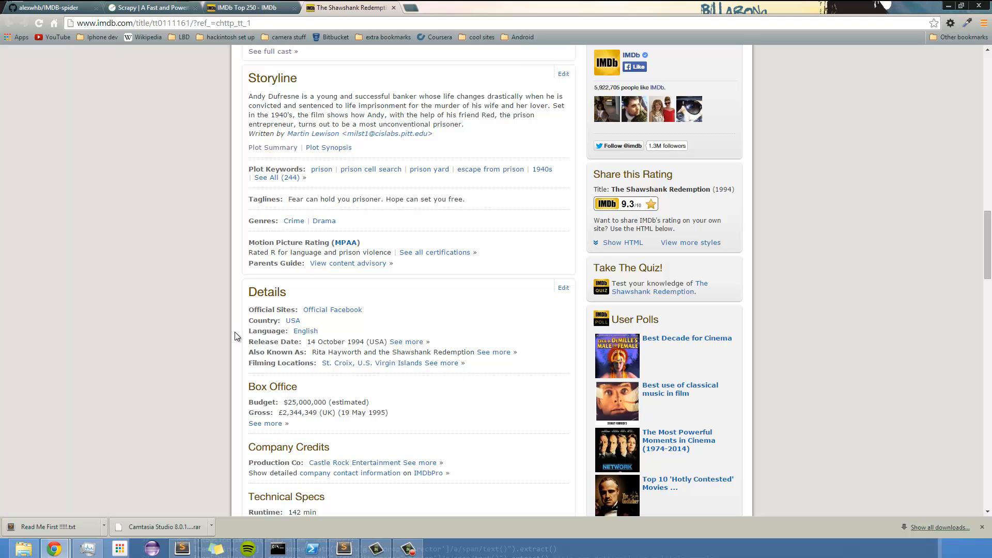
{"action": "mouse_move", "coordinate": [264, 334]}
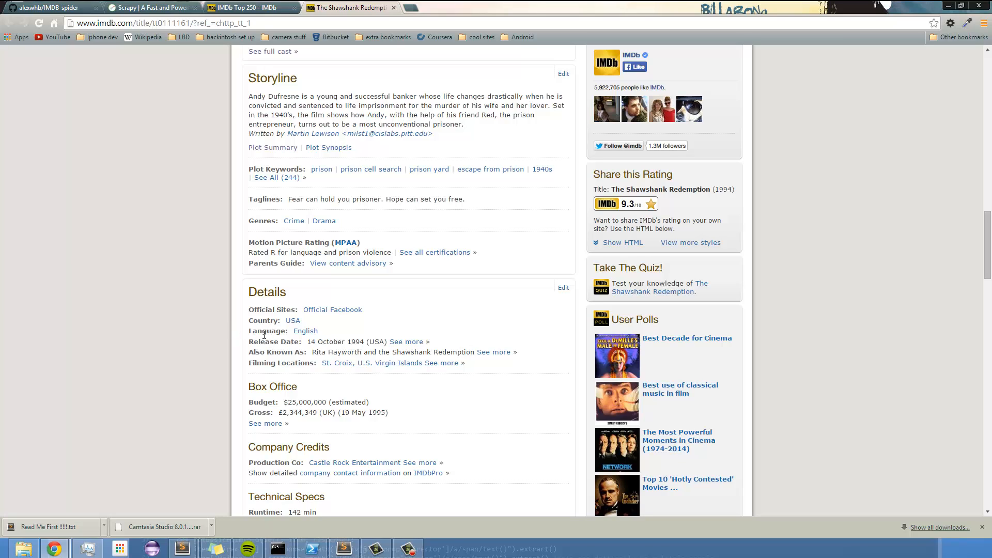
{"action": "mouse_move", "coordinate": [256, 403]}
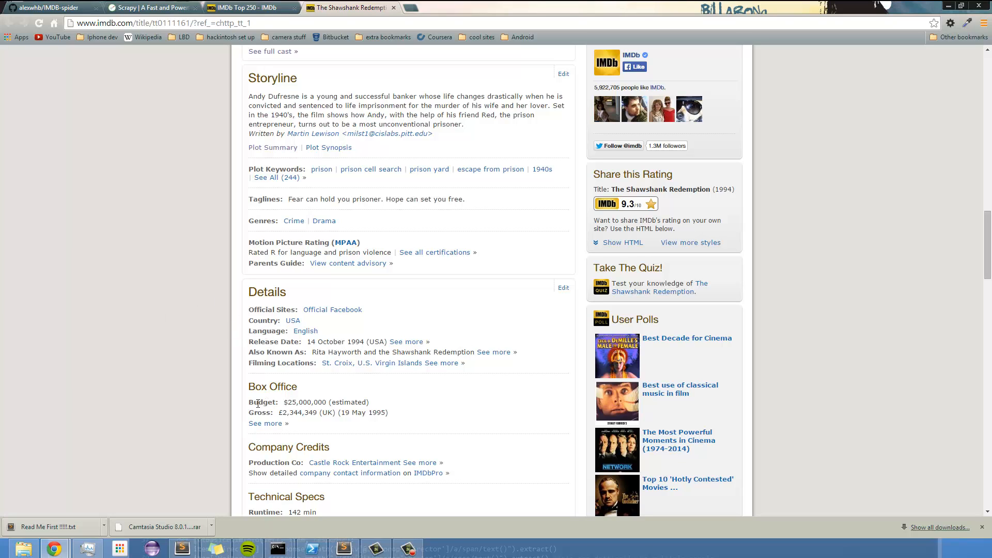
{"action": "double_click", "coordinate": [260, 412]}
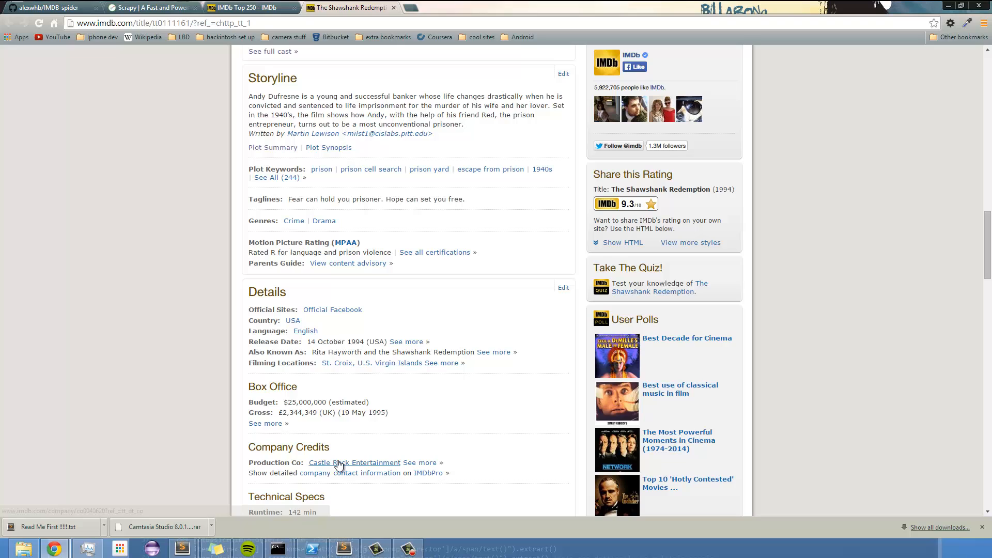
{"action": "mouse_move", "coordinate": [180, 271]}
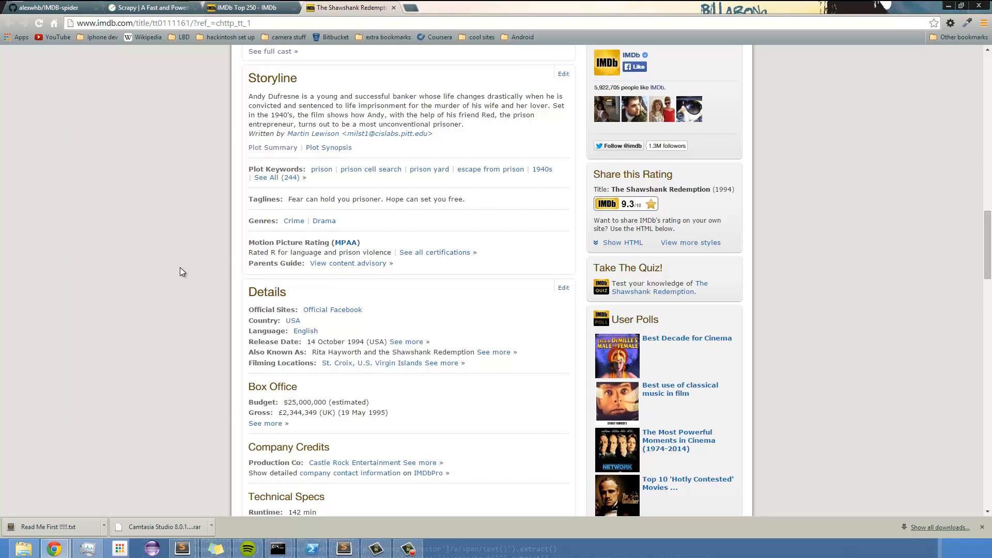
{"action": "mouse_move", "coordinate": [190, 274]}
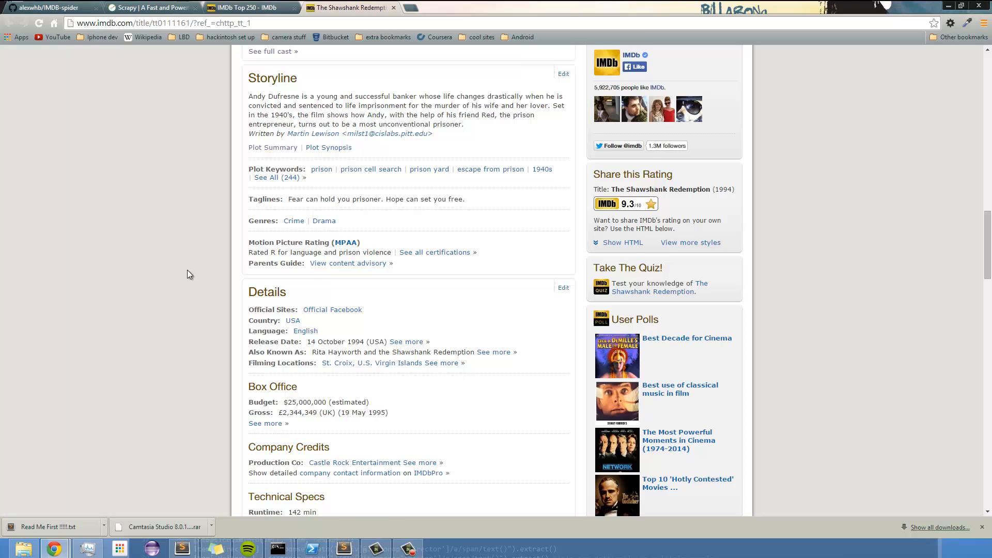
{"action": "scroll", "scroll_direction": "up", "scroll_amount": 3}
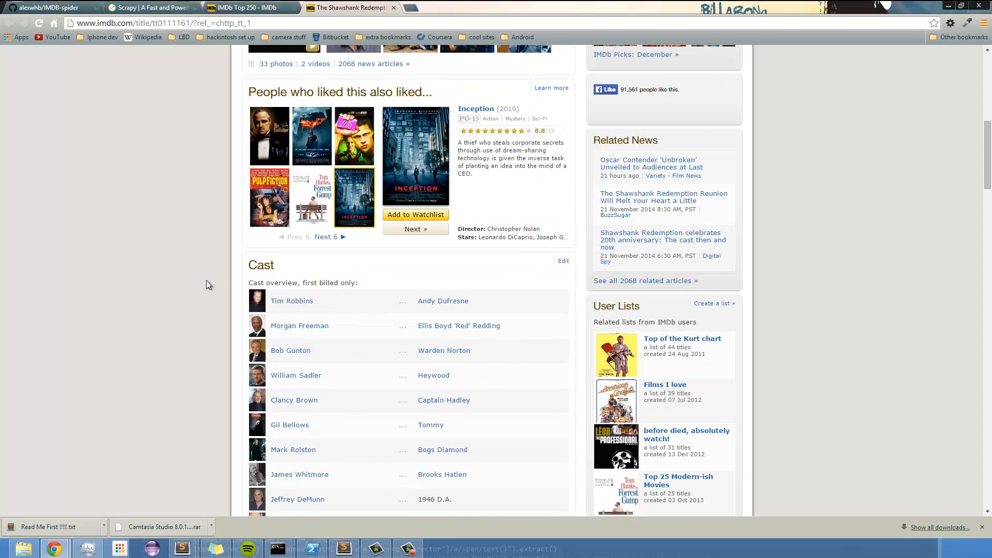
{"action": "mouse_move", "coordinate": [211, 212]}
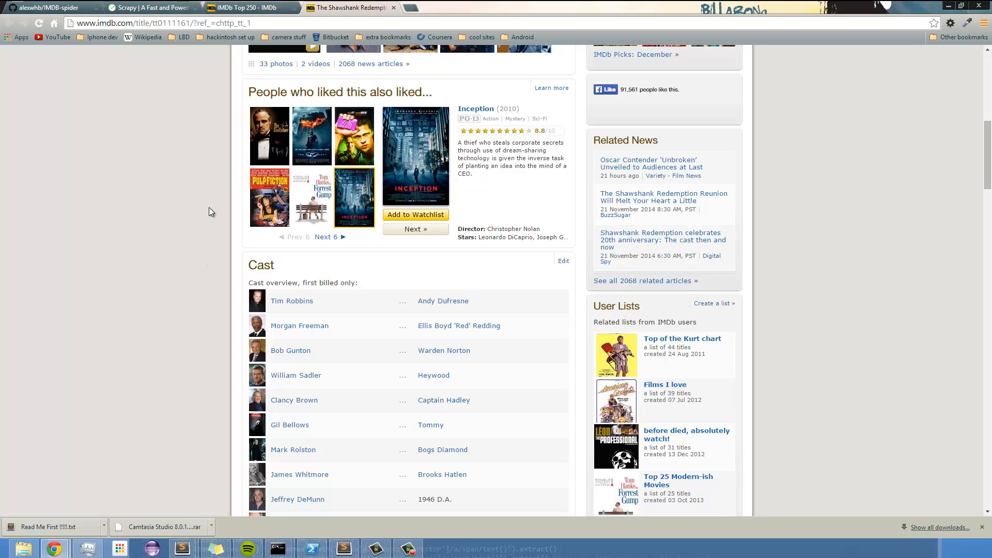
{"action": "mouse_move", "coordinate": [190, 76]}
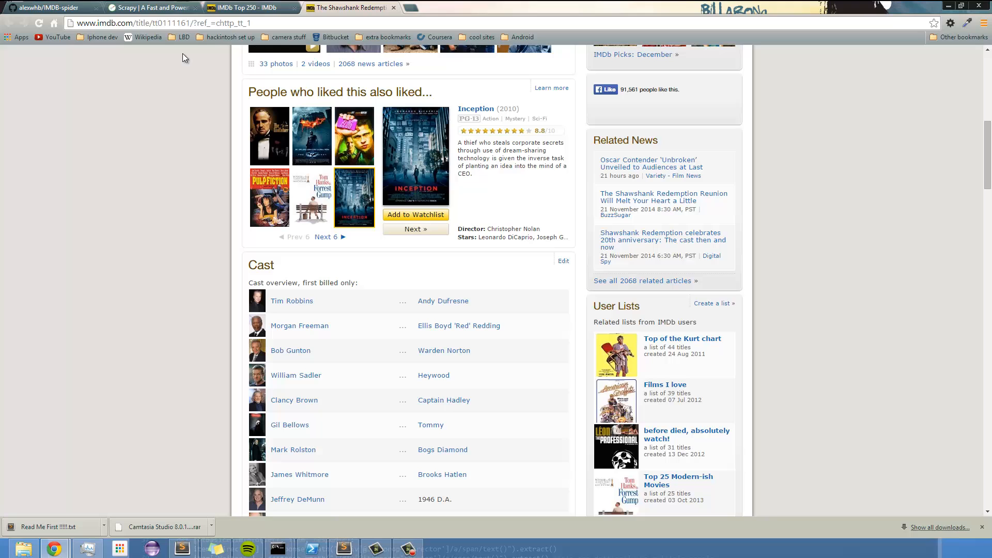
{"action": "mouse_move", "coordinate": [143, 36]}
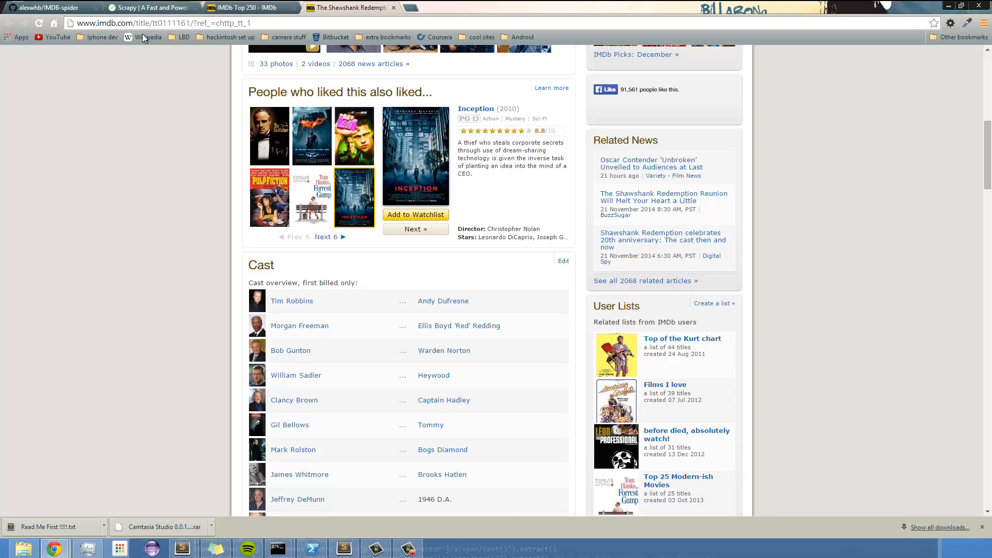
Switch to the scrapy.org tab and highlight version 0.24 in the Install box.
{"action": "left_click", "coordinate": [152, 8]}
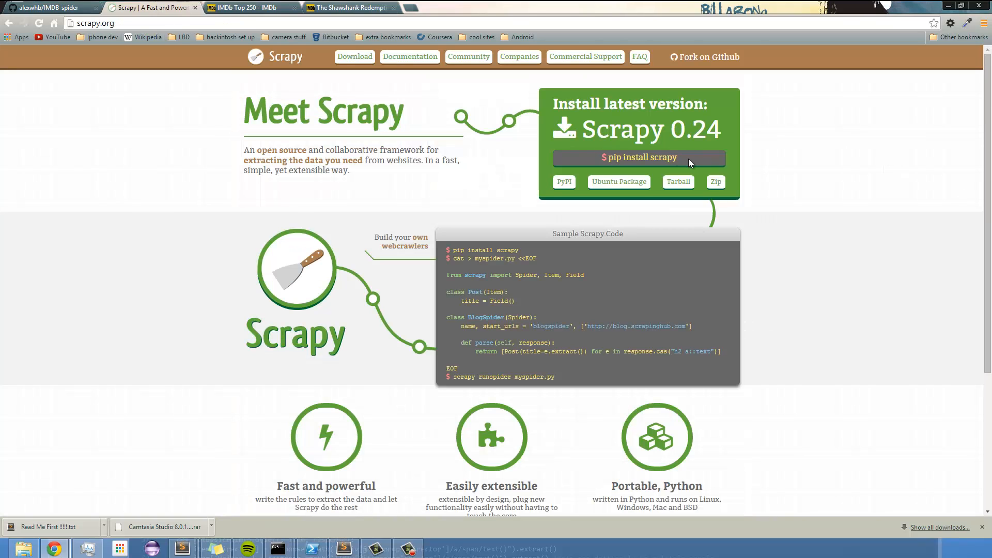
{"action": "double_click", "coordinate": [690, 129]}
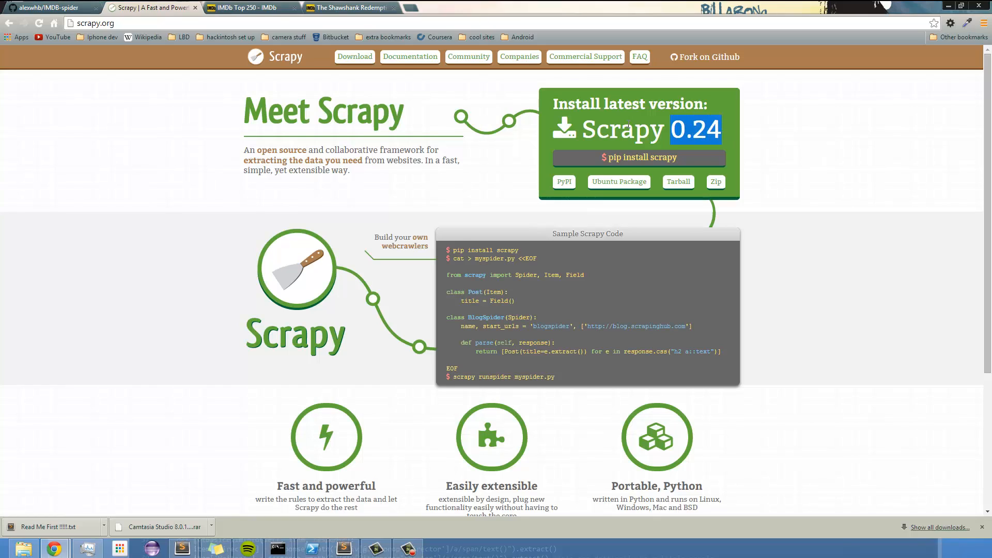
{"action": "mouse_move", "coordinate": [156, 200]}
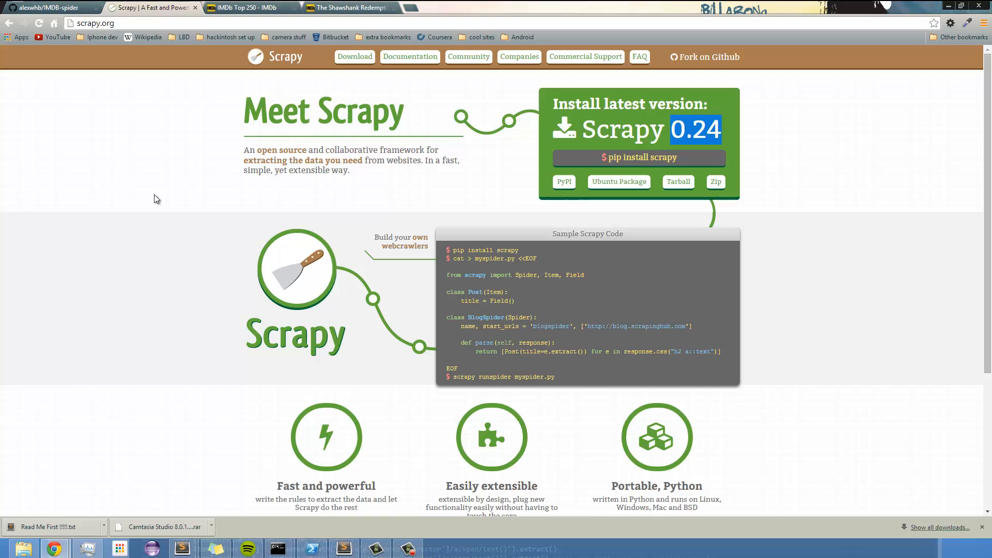
{"action": "mouse_move", "coordinate": [193, 5]}
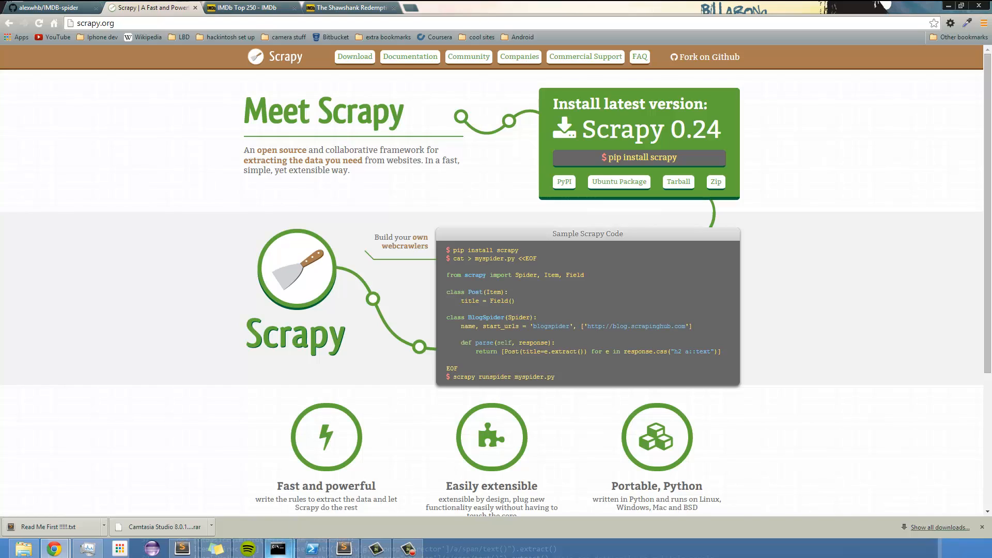
{"action": "mouse_move", "coordinate": [233, 282]}
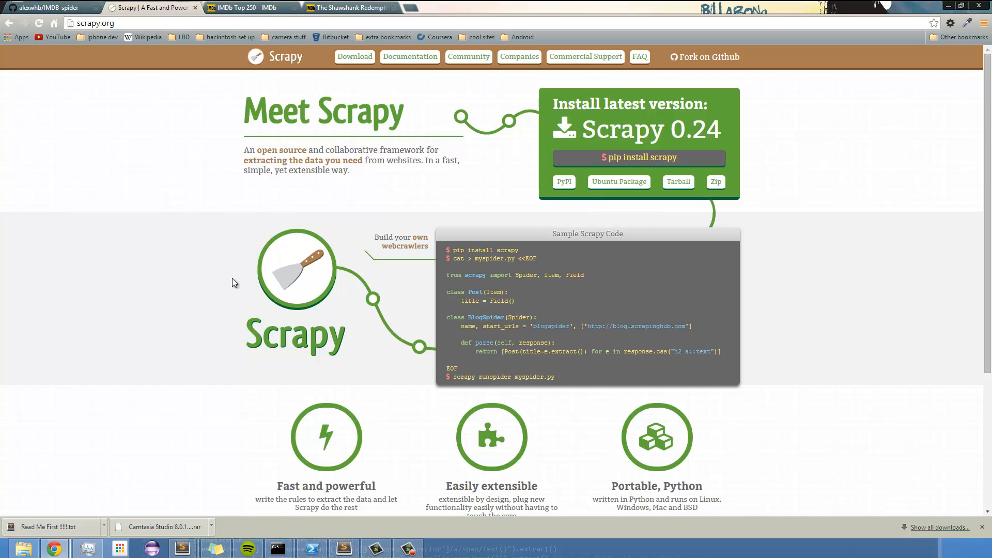
{"action": "mouse_move", "coordinate": [247, 395]}
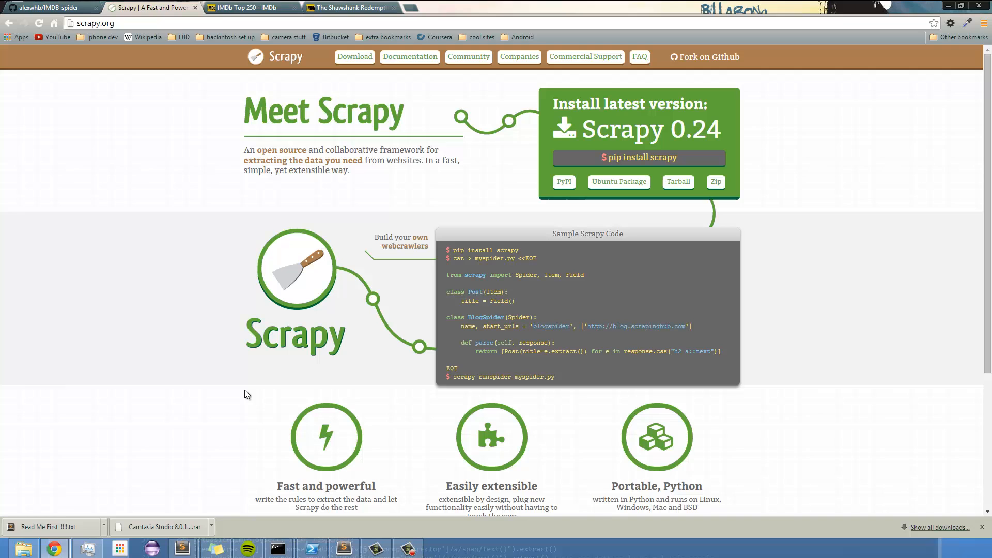
{"action": "mouse_move", "coordinate": [278, 547]}
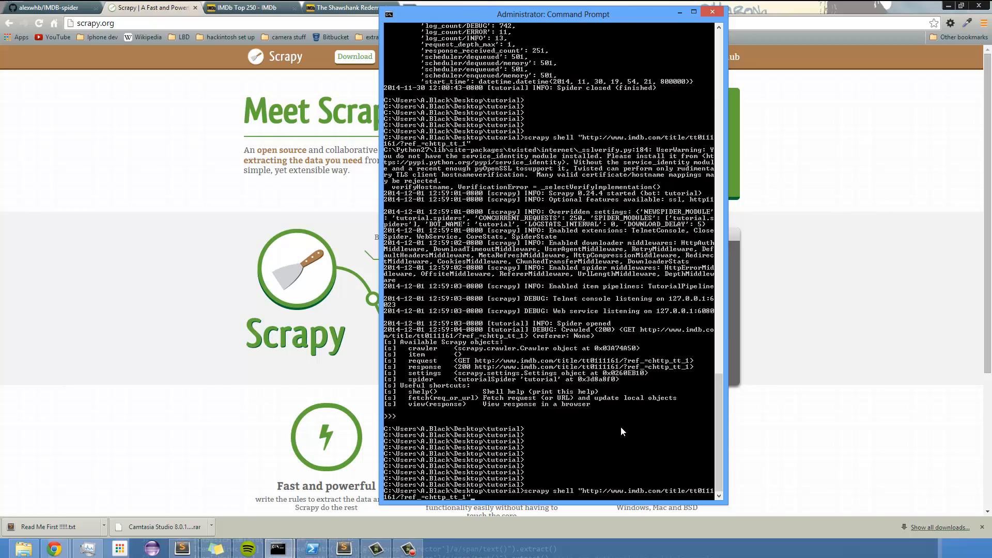
{"action": "mouse_move", "coordinate": [620, 412]}
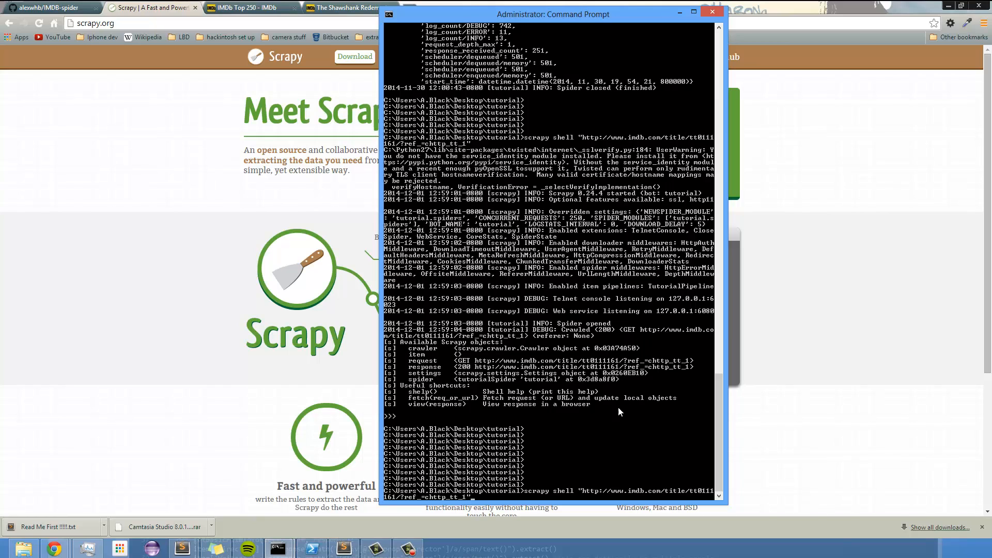
{"action": "mouse_move", "coordinate": [607, 497]}
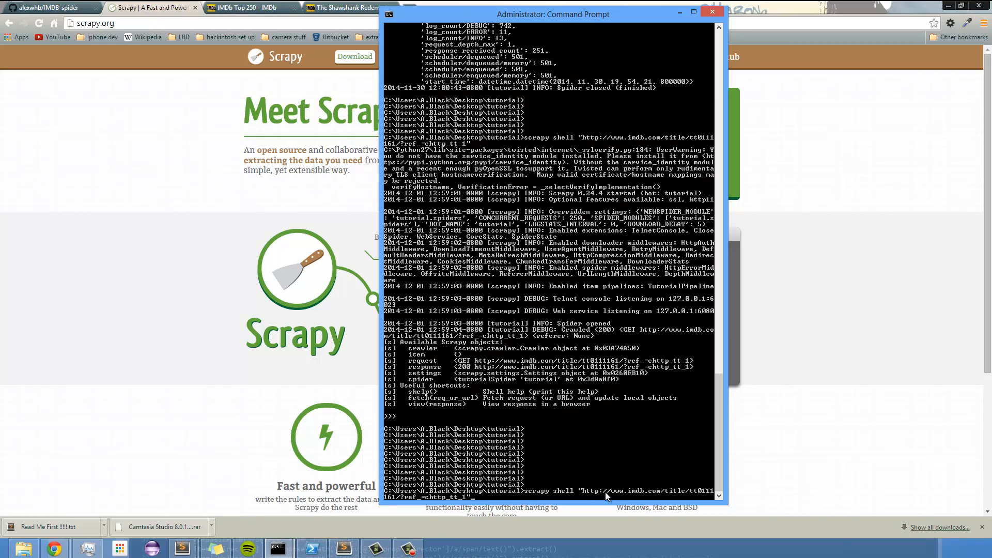
{"action": "mouse_move", "coordinate": [533, 353]}
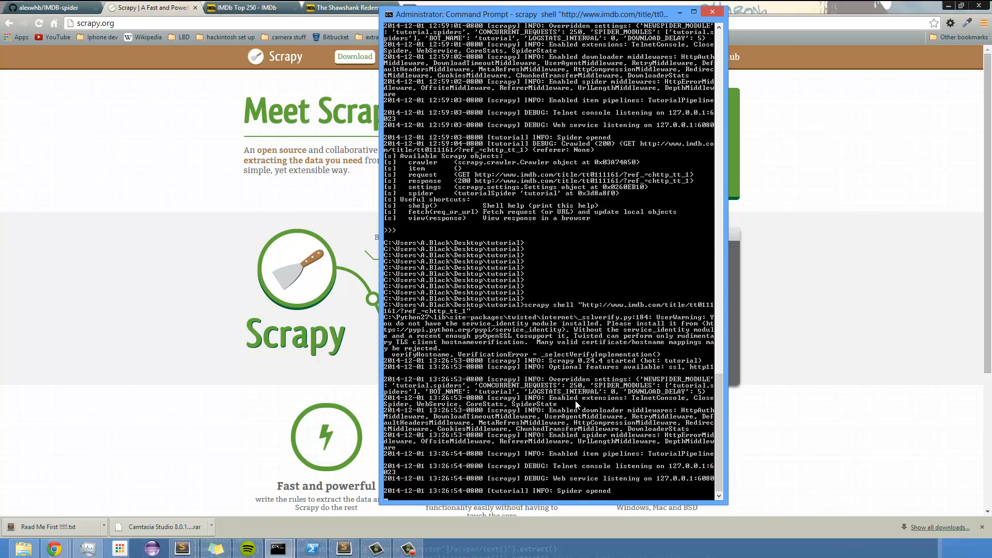
In the Scrapy shell on the Shawshank page, begin typing a request.xpath('//') query.
{"action": "scroll", "scroll_direction": "down", "scroll_amount": 3}
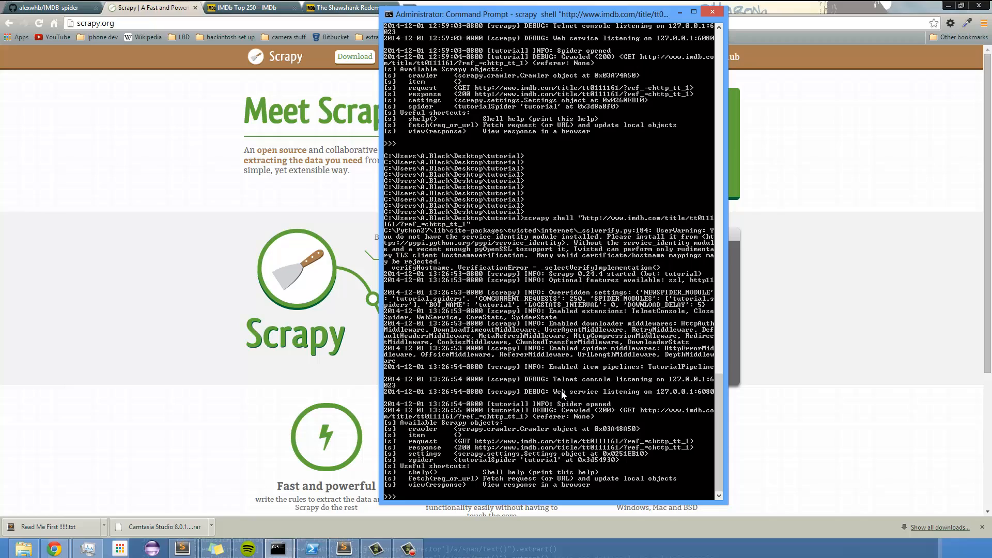
{"action": "mouse_move", "coordinate": [430, 502]}
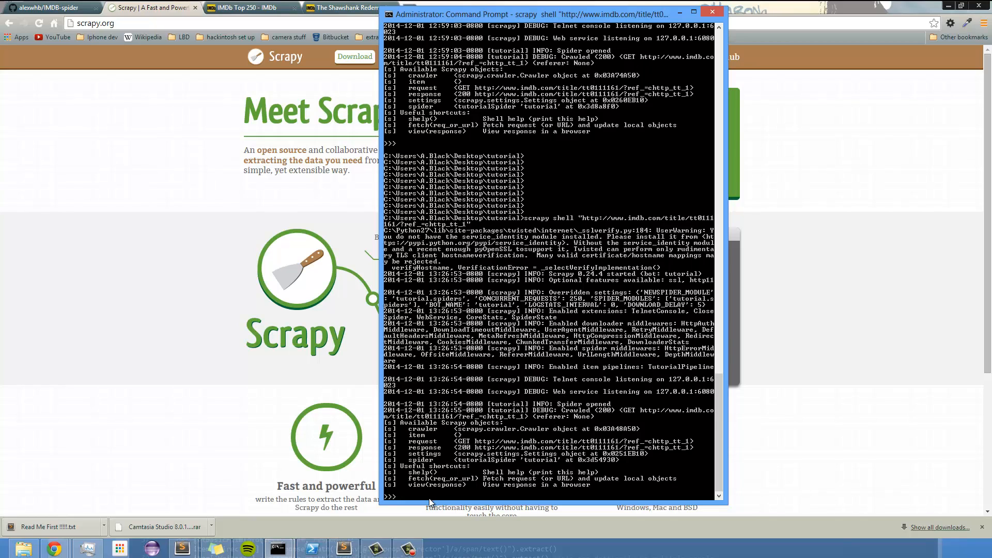
{"action": "mouse_move", "coordinate": [416, 445]}
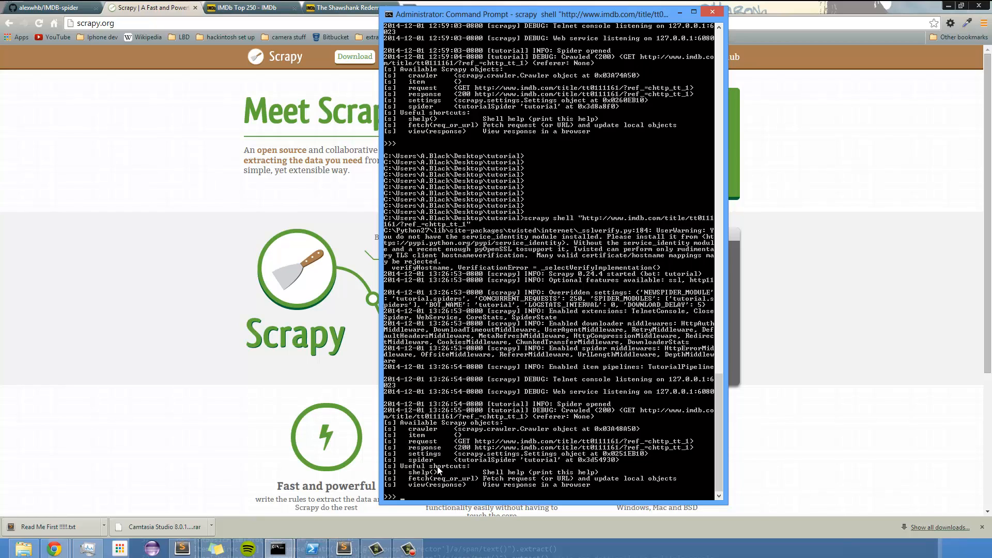
{"action": "type", "text": "x"}
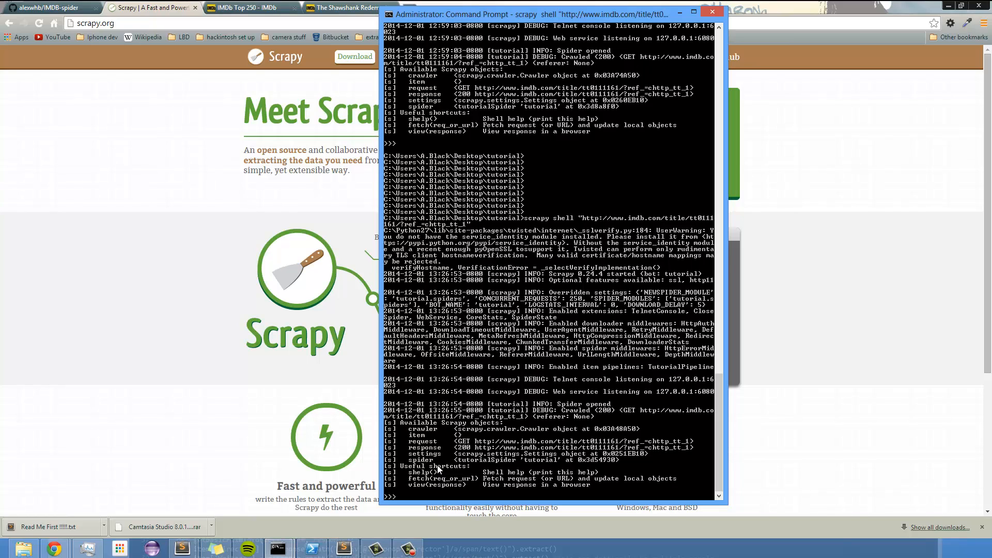
{"action": "type", "text": "req"}
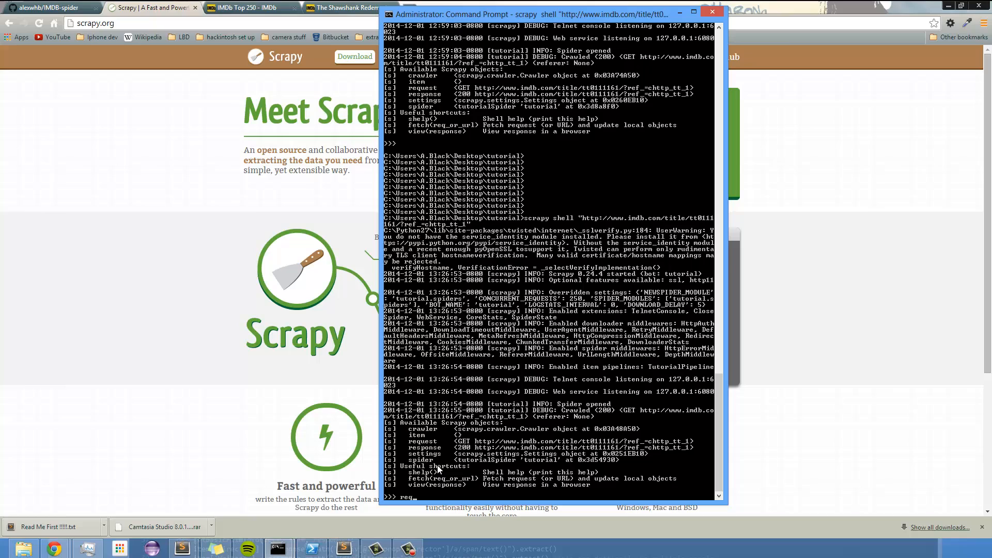
{"action": "type", "text": "uest"}
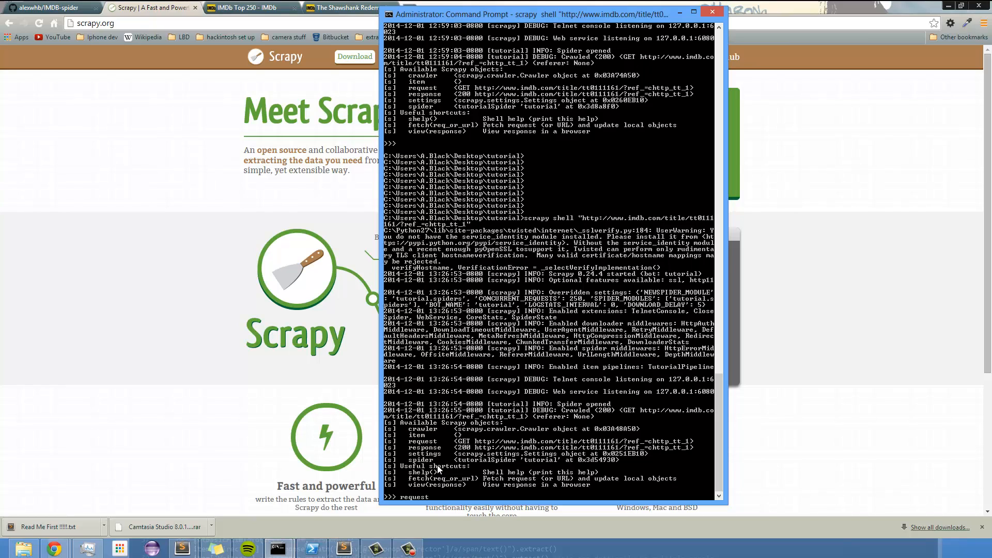
{"action": "type", "text": ".xpath(\""}
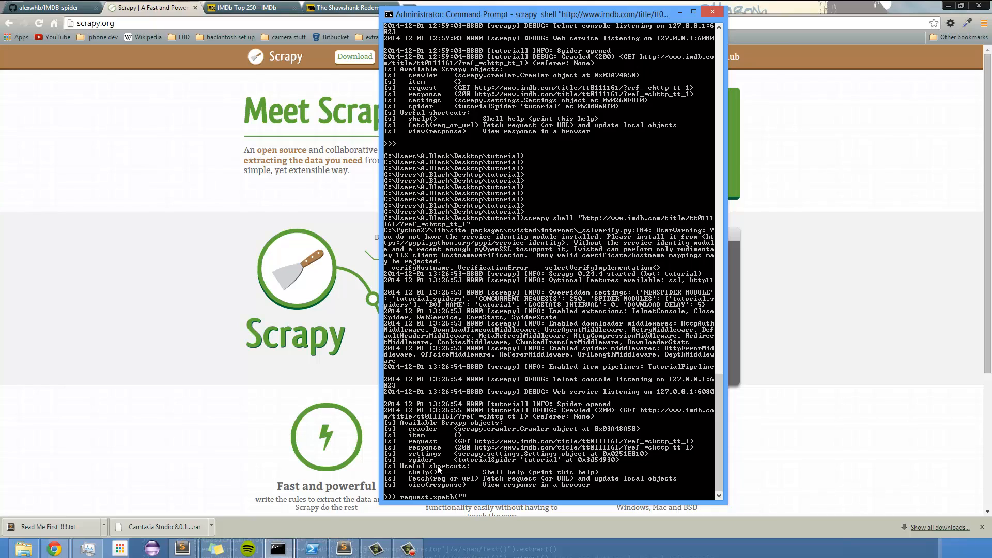
{"action": "type", "text": "//"}
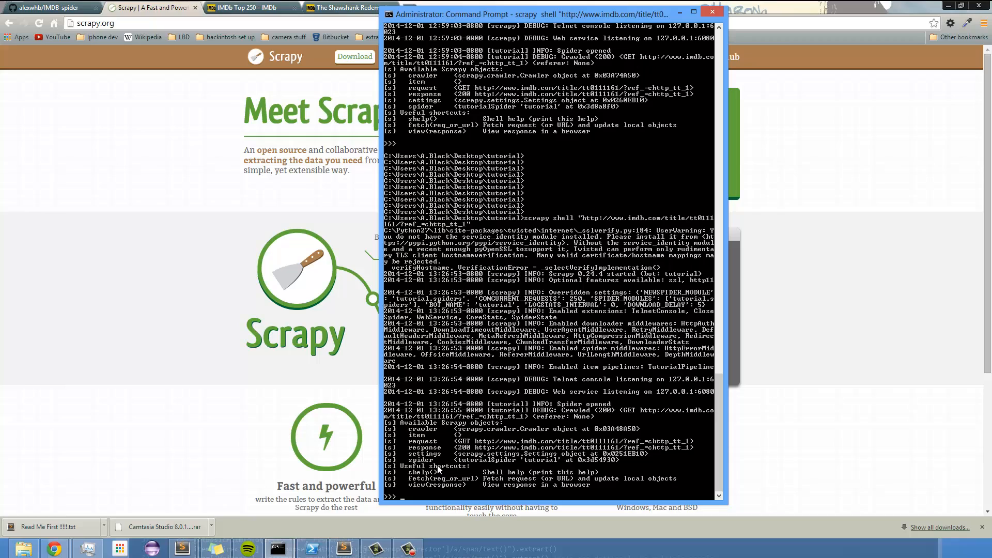
{"action": "mouse_move", "coordinate": [196, 400]}
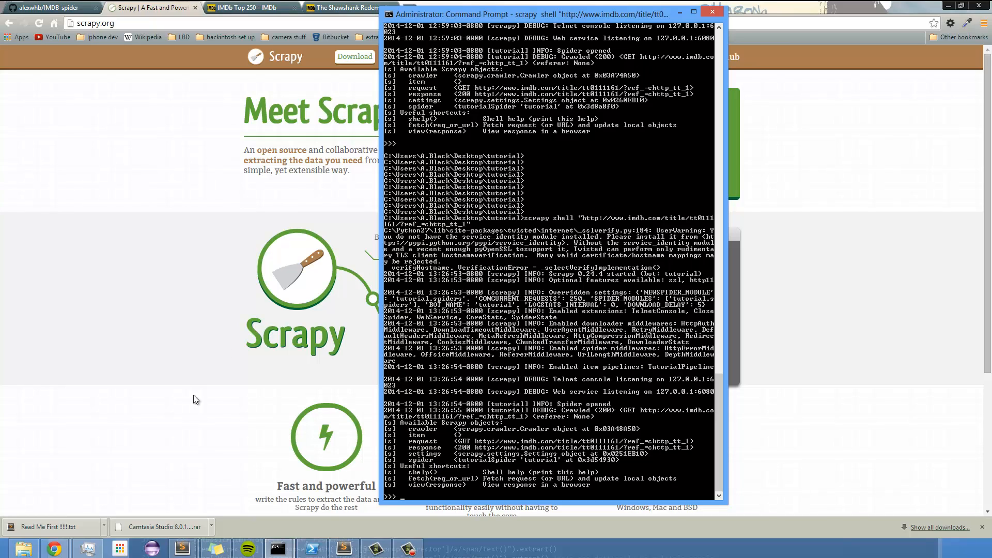
{"action": "mouse_move", "coordinate": [210, 417]}
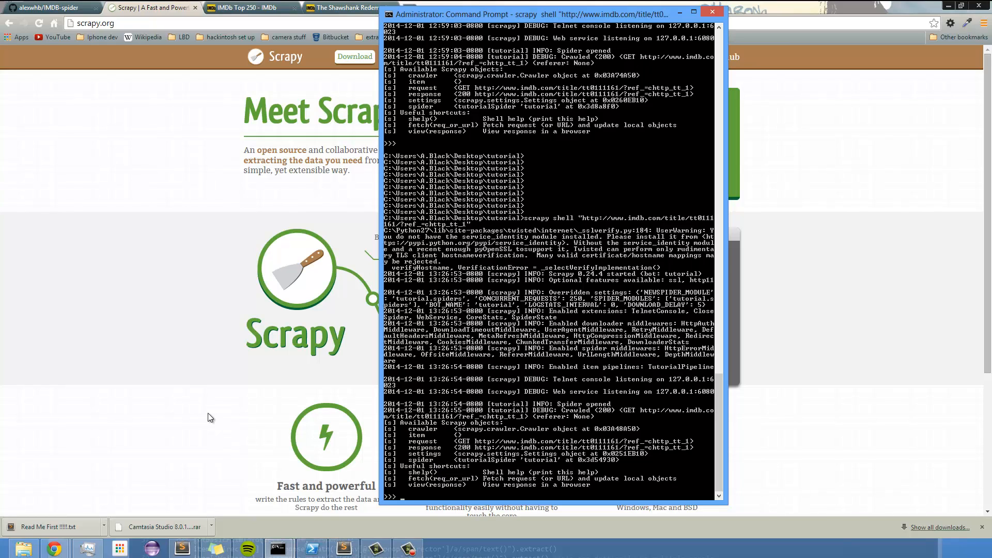
{"action": "mouse_move", "coordinate": [222, 469]}
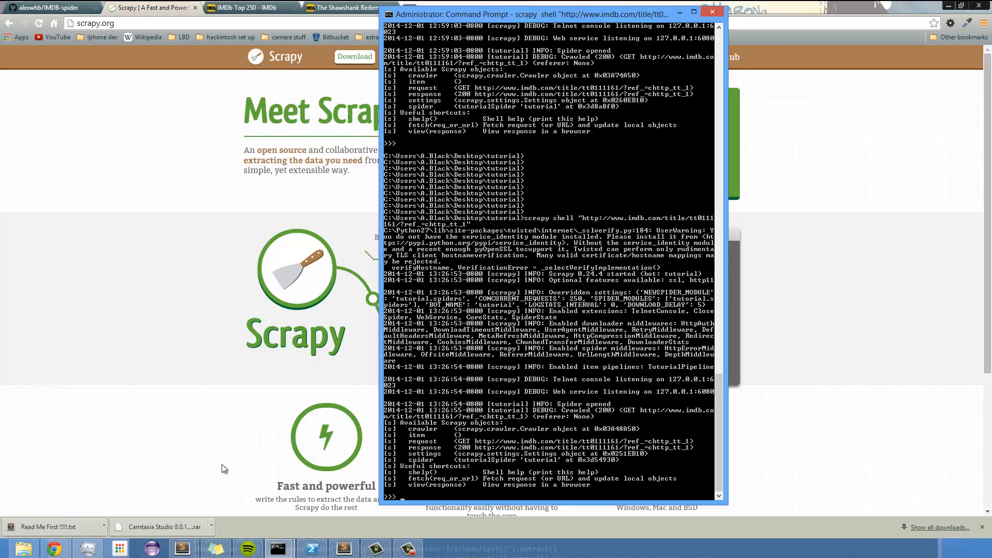
{"action": "mouse_move", "coordinate": [343, 548]}
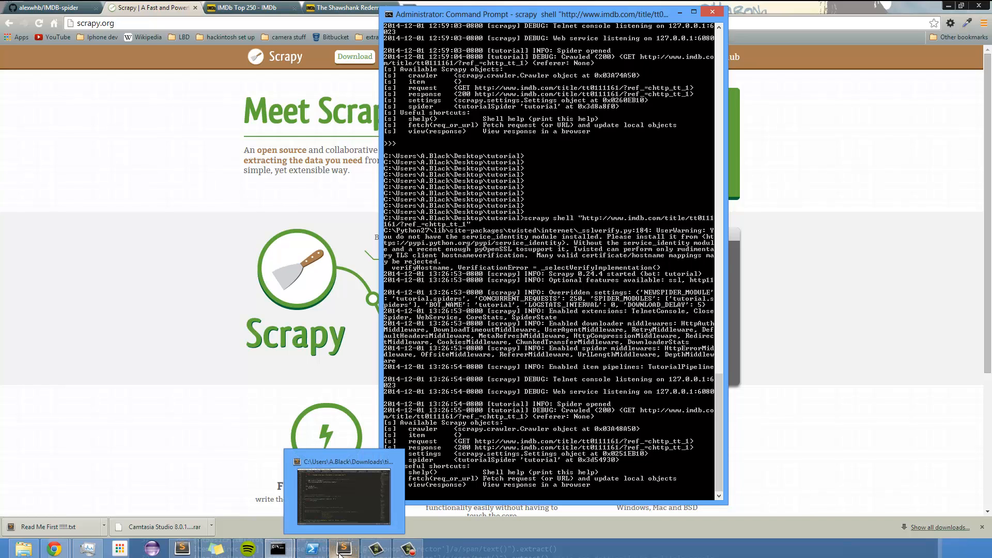
{"action": "mouse_move", "coordinate": [217, 319]}
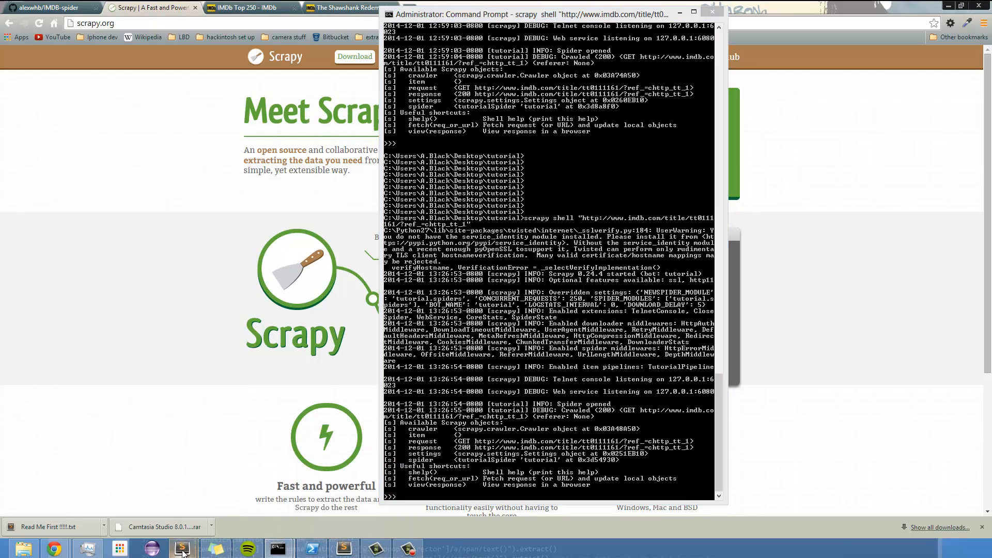
Glance at spider.py in Sublime Text, then go back to scrapy.org in Chrome.
{"action": "left_click", "coordinate": [181, 548]}
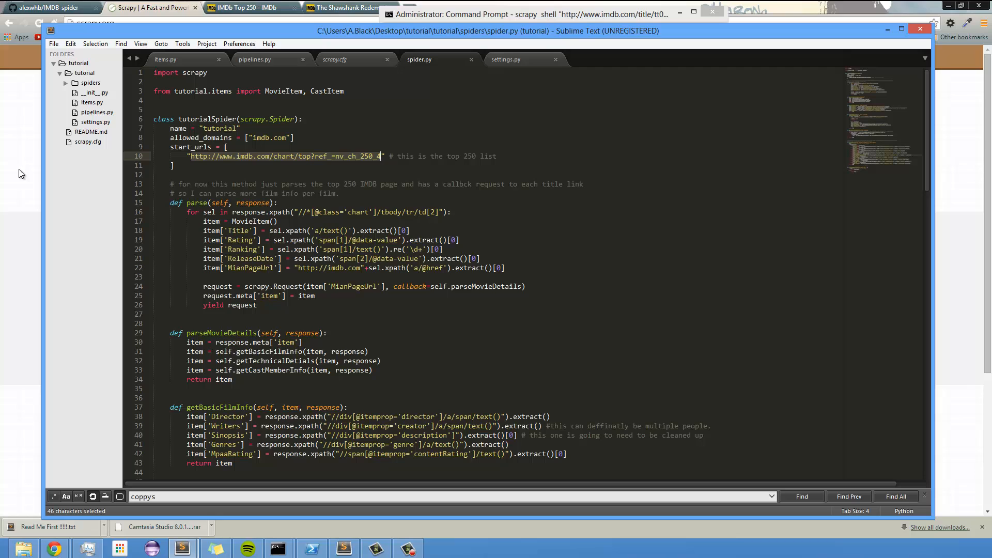
{"action": "left_click", "coordinate": [152, 8]}
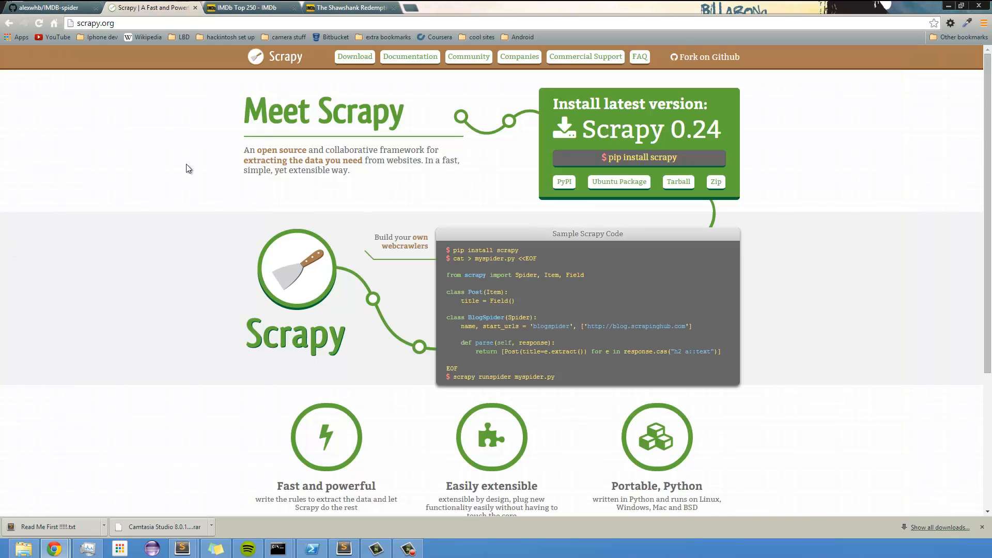
{"action": "left_click", "coordinate": [48, 7]}
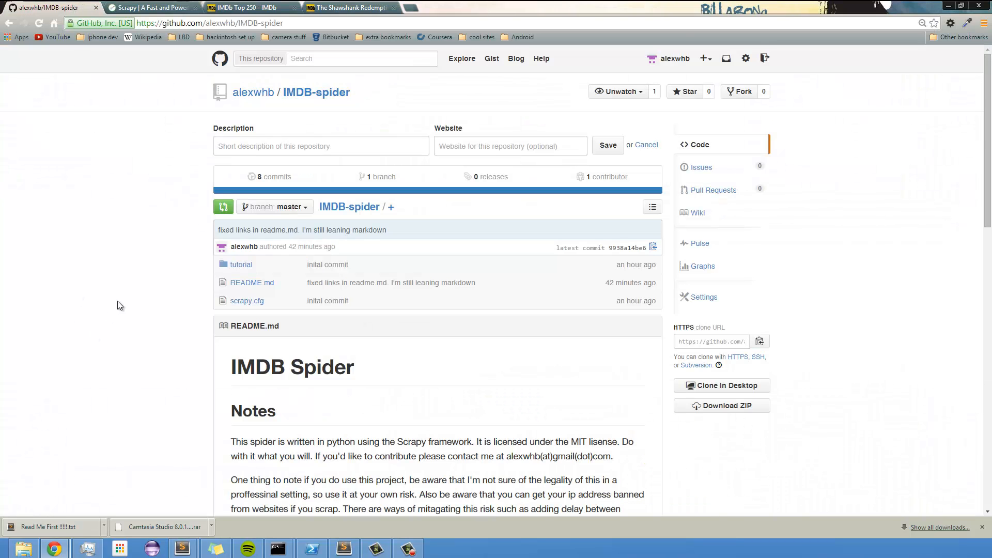
{"action": "scroll", "scroll_direction": "down", "scroll_amount": 3}
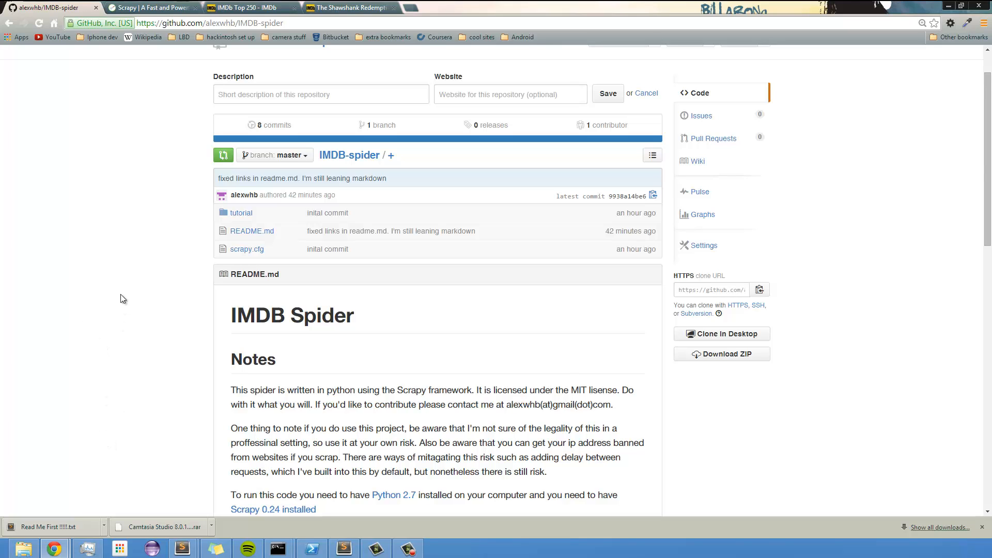
{"action": "scroll", "scroll_direction": "down", "scroll_amount": 3}
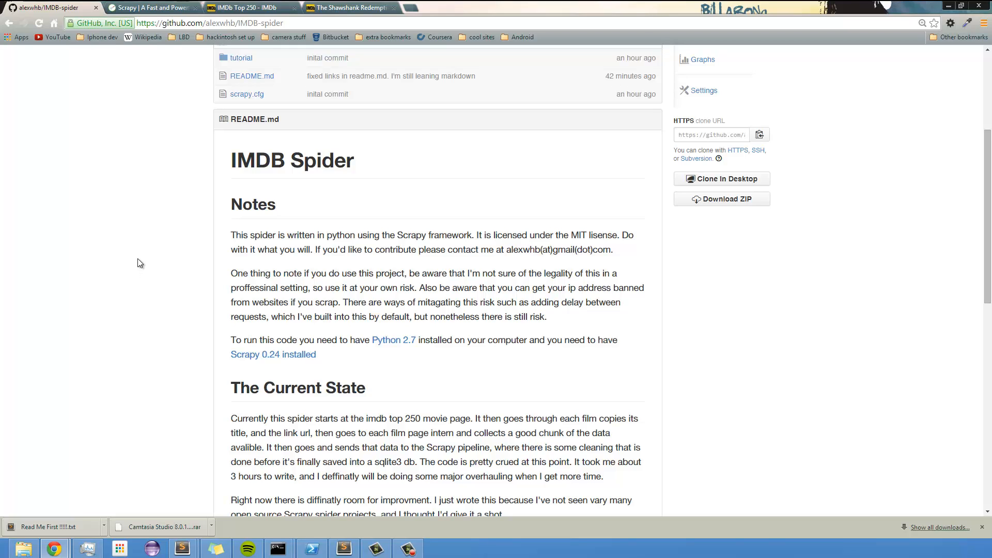
{"action": "mouse_move", "coordinate": [158, 351]}
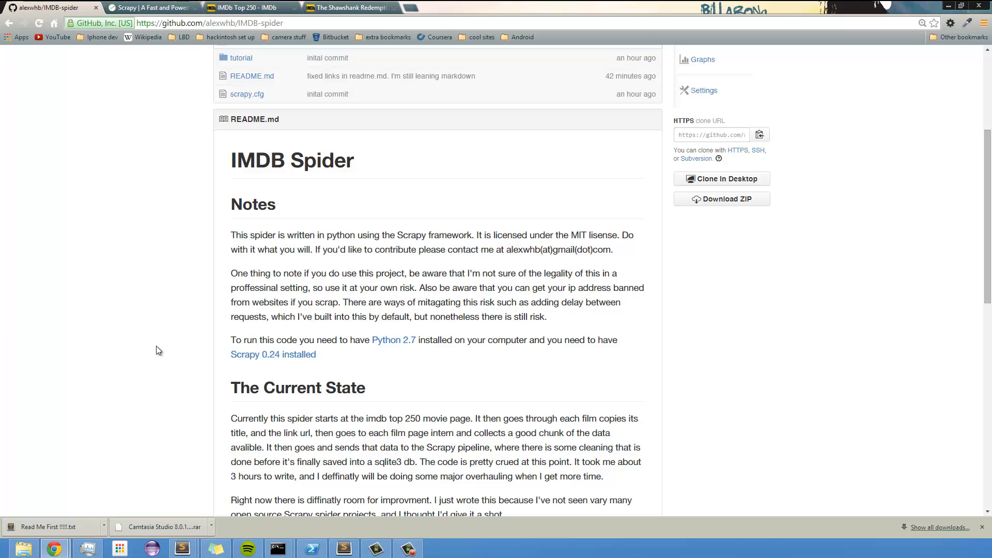
{"action": "scroll", "scroll_direction": "up", "scroll_amount": 3}
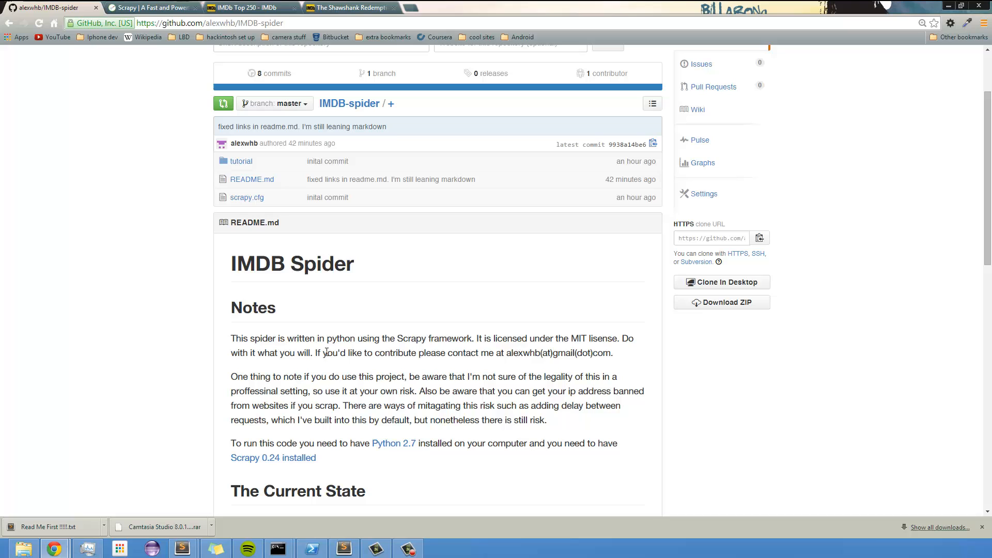
{"action": "mouse_move", "coordinate": [232, 398]}
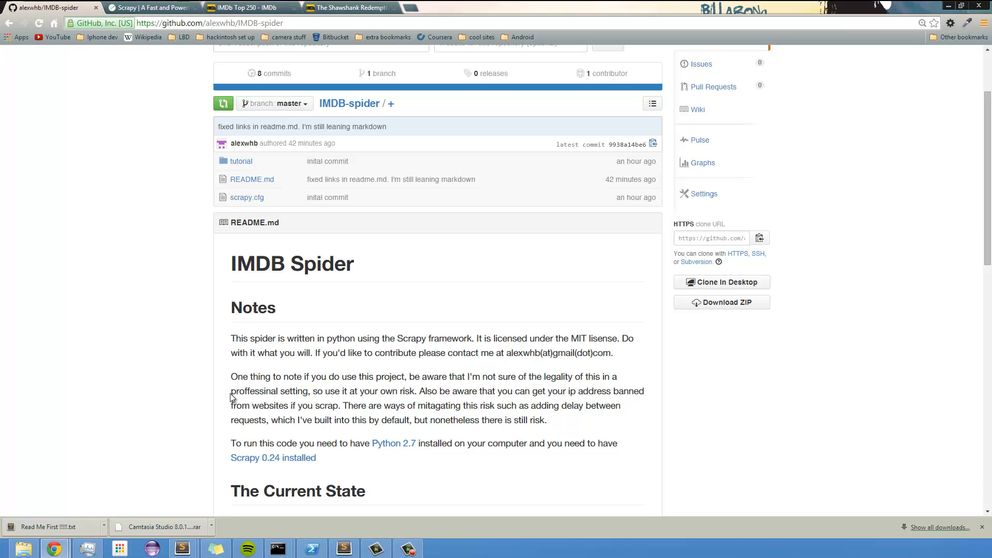
{"action": "scroll", "scroll_direction": "up", "scroll_amount": 3}
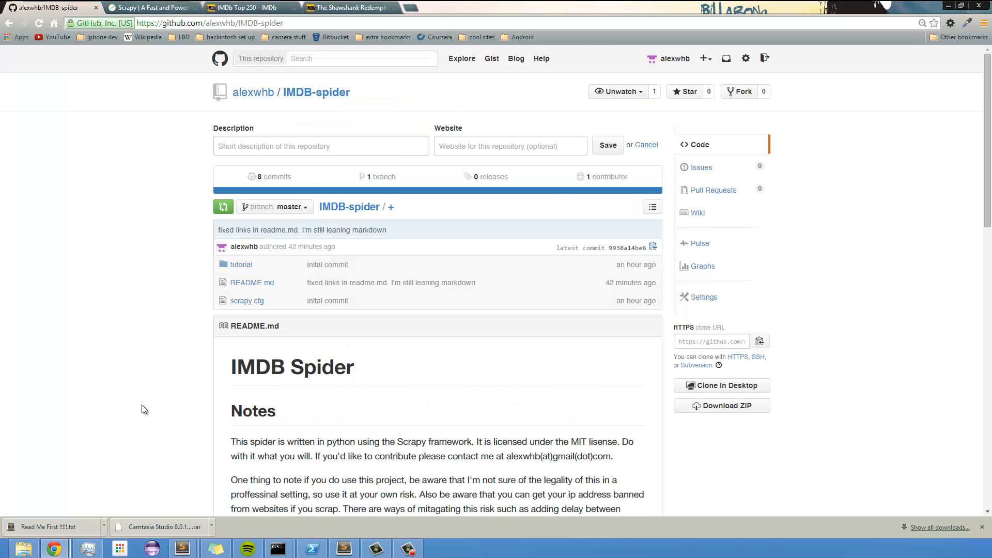
{"action": "mouse_move", "coordinate": [169, 267]}
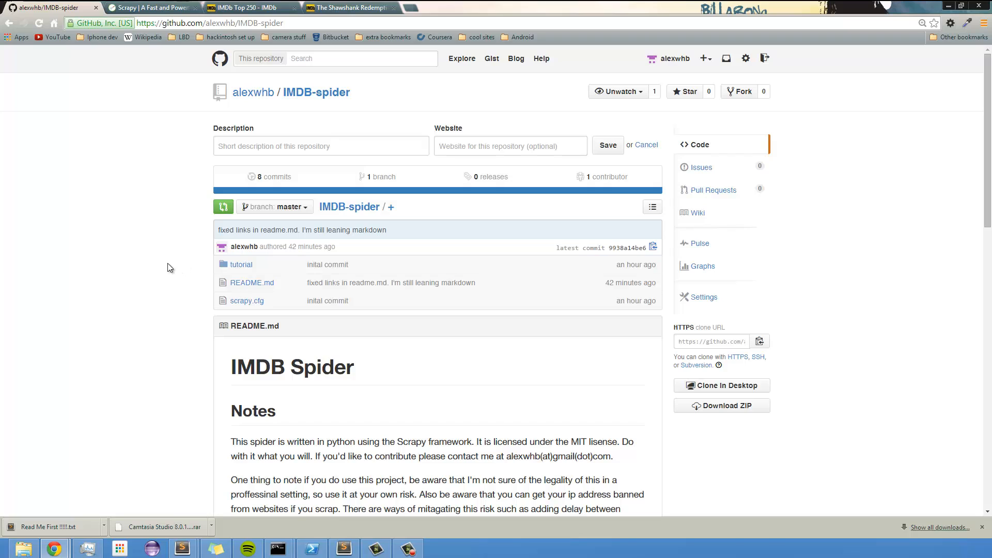
{"action": "mouse_move", "coordinate": [73, 359]}
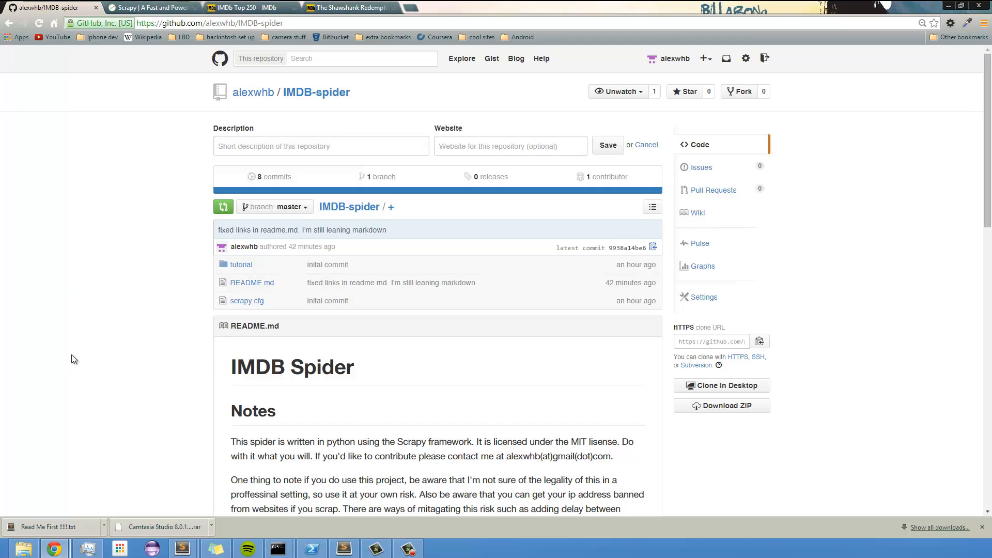
{"action": "mouse_move", "coordinate": [344, 548]}
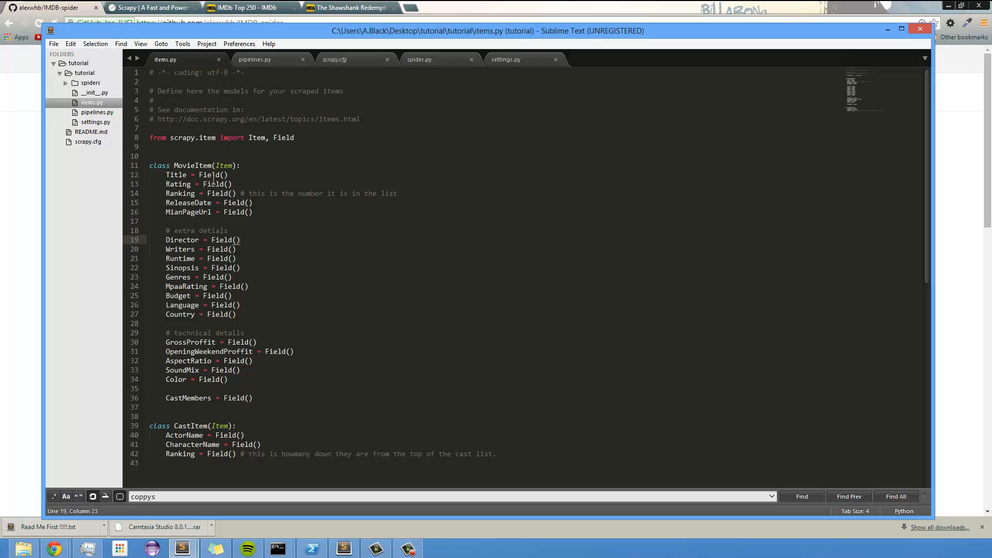
{"action": "mouse_move", "coordinate": [281, 18]}
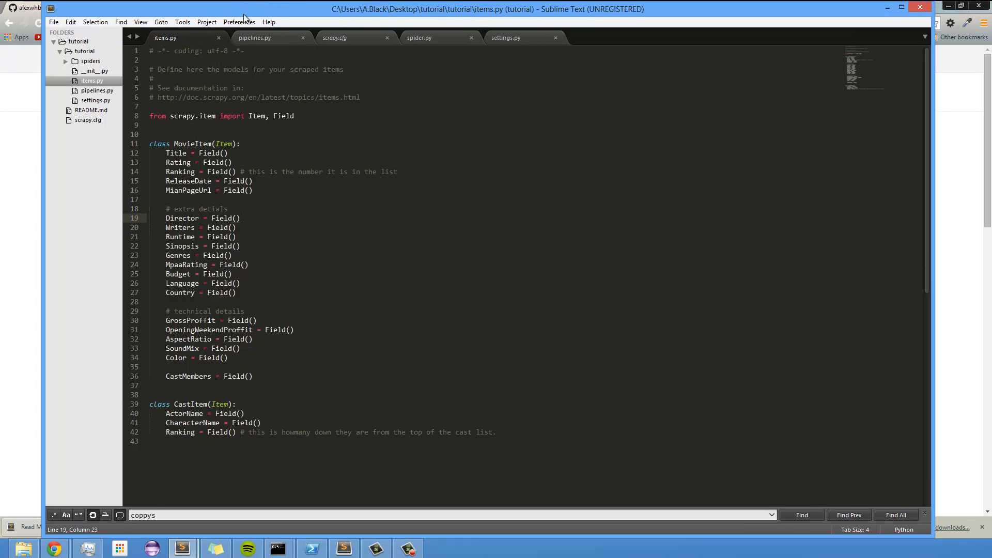
{"action": "mouse_move", "coordinate": [157, 172]}
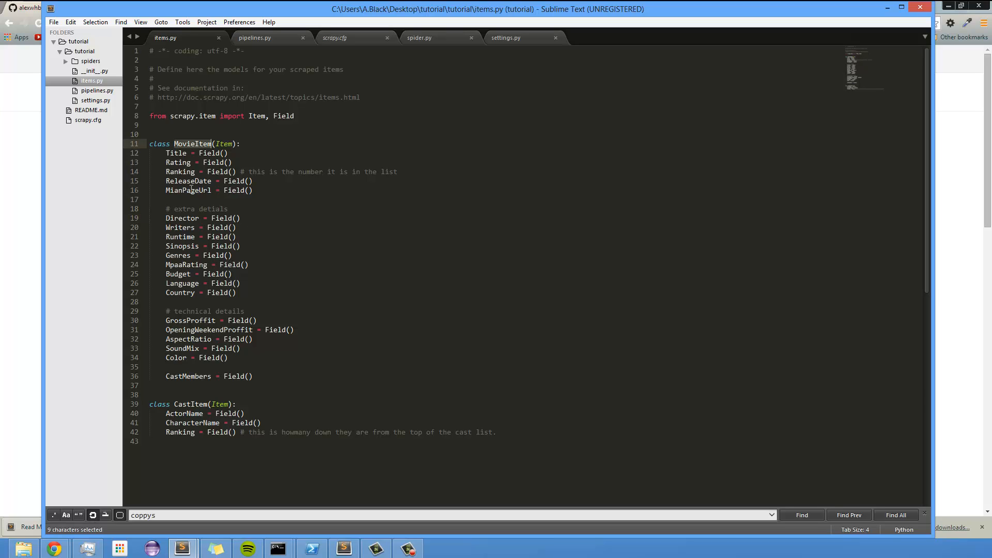
Select the MovieItem and CastItem field names in items.py, down to CastMembers.
{"action": "left_click", "coordinate": [226, 144]}
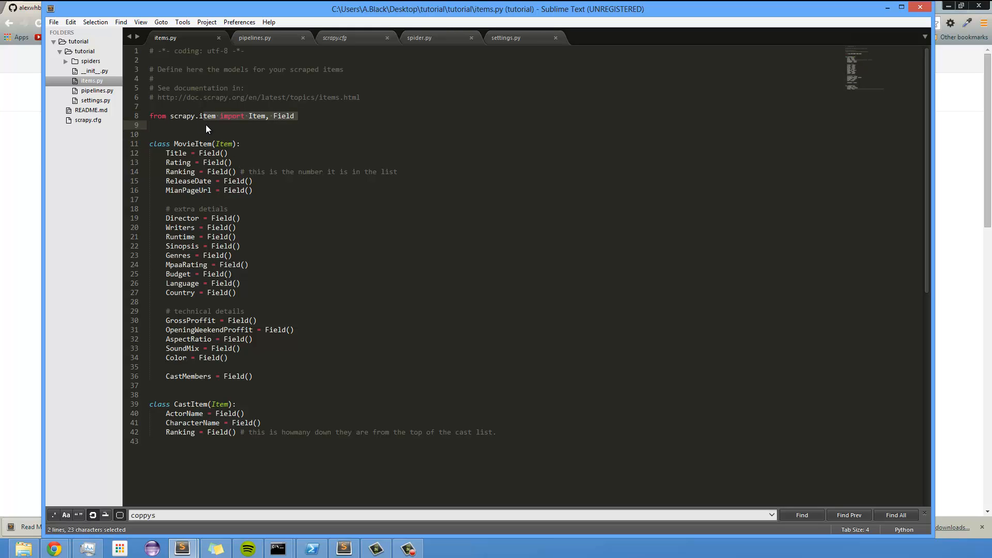
{"action": "left_click", "coordinate": [194, 162]}
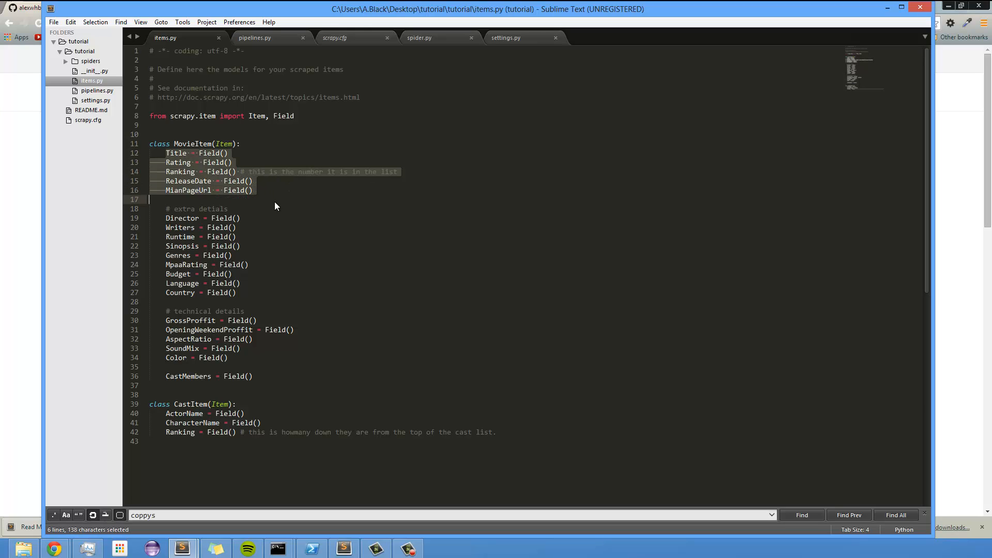
{"action": "mouse_move", "coordinate": [284, 191]}
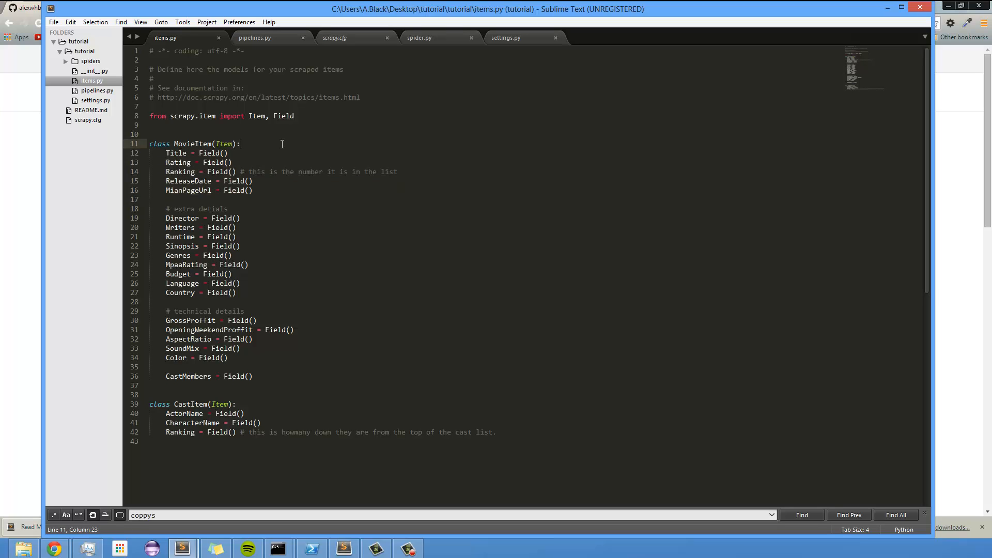
{"action": "left_click", "coordinate": [239, 171]}
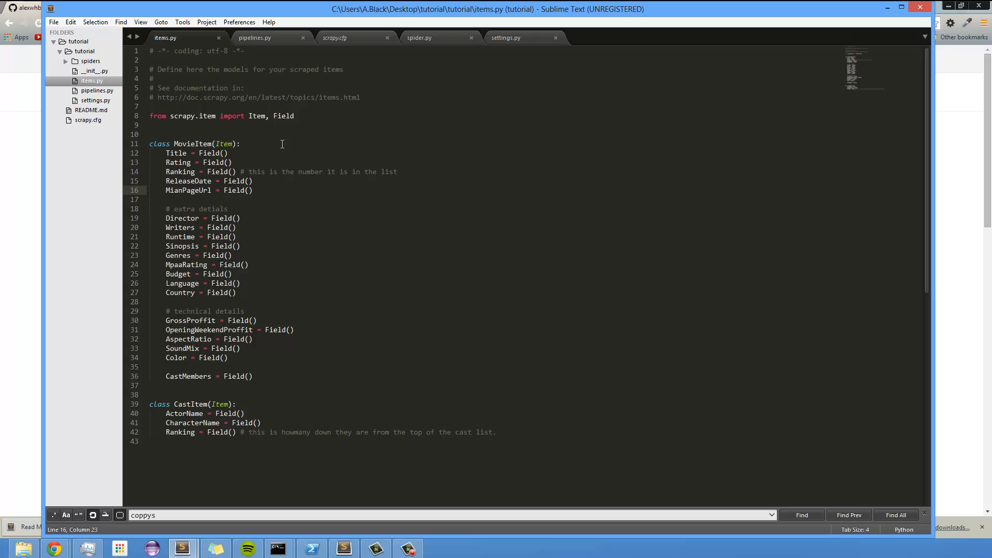
{"action": "mouse_move", "coordinate": [221, 207]}
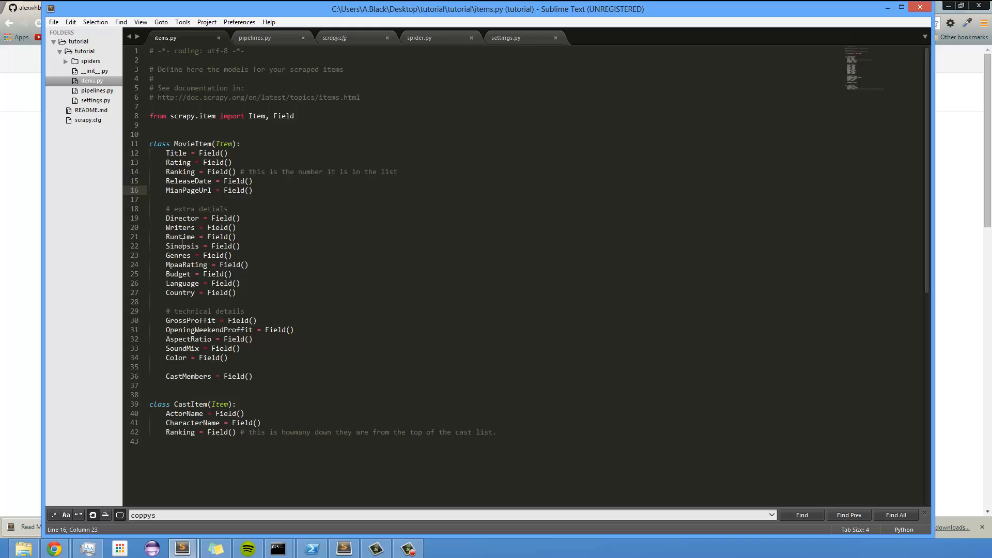
{"action": "left_click_drag", "start_coordinate": [166, 217], "coordinate": [237, 227]}
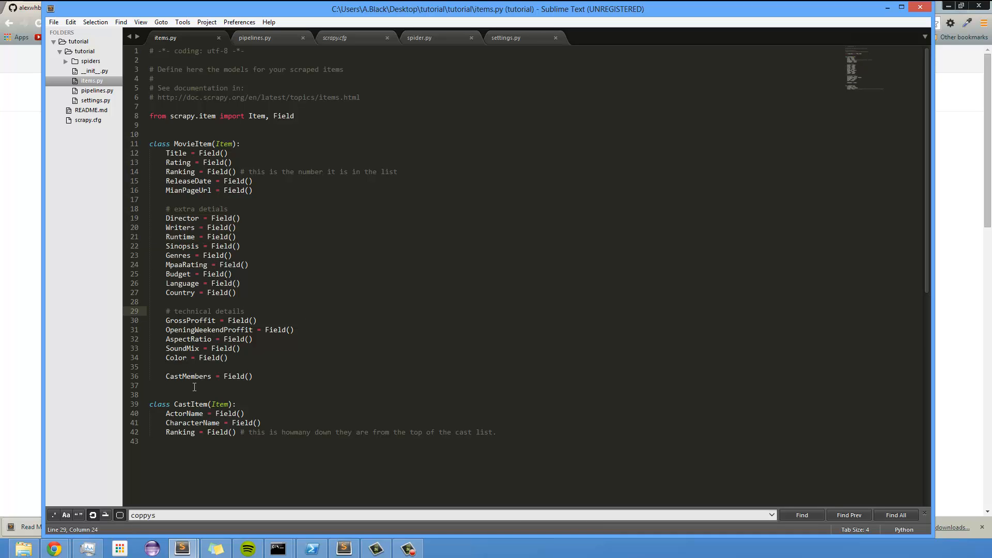
{"action": "double_click", "coordinate": [187, 376]}
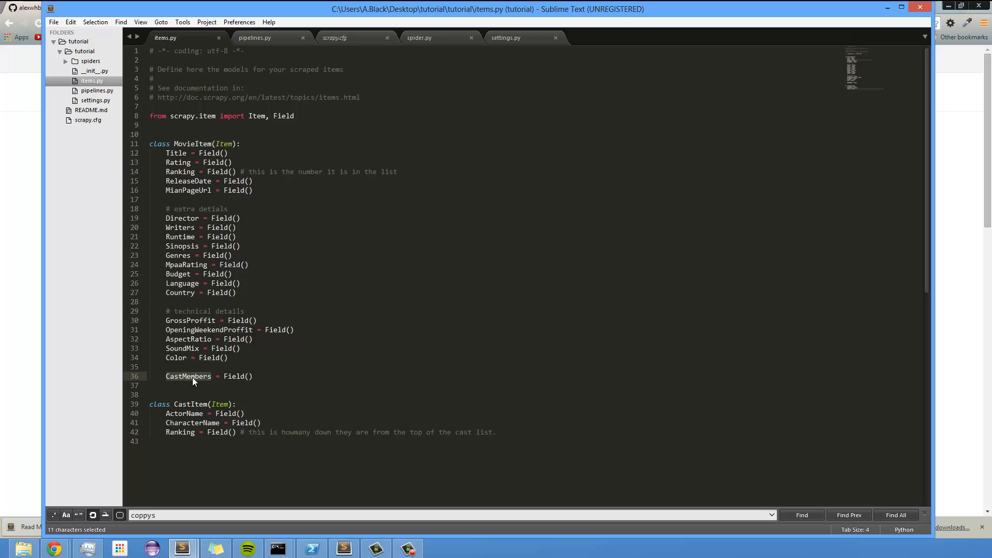
{"action": "mouse_move", "coordinate": [191, 425]}
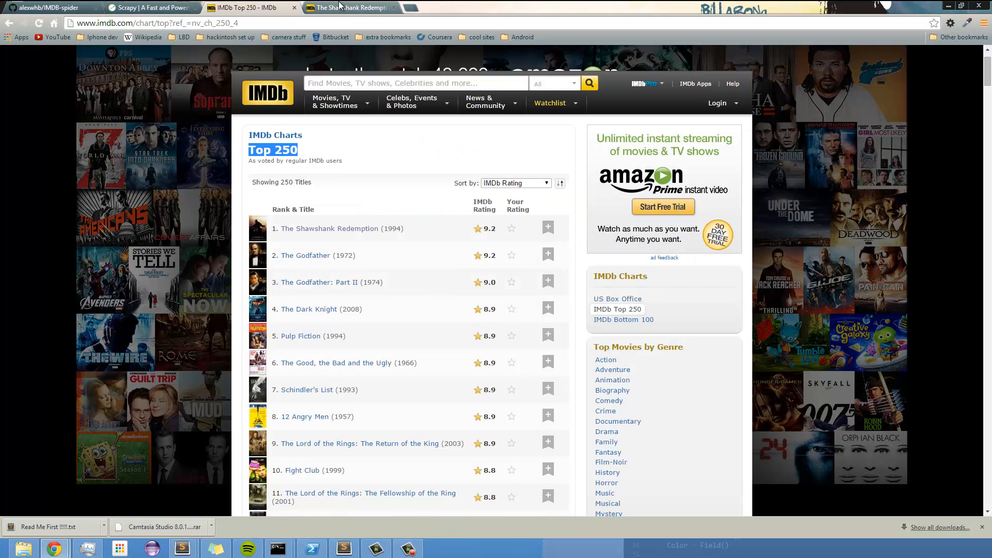
Scroll through the Cast section on The Shawshank Redemption's IMDb page.
{"action": "left_click", "coordinate": [329, 228]}
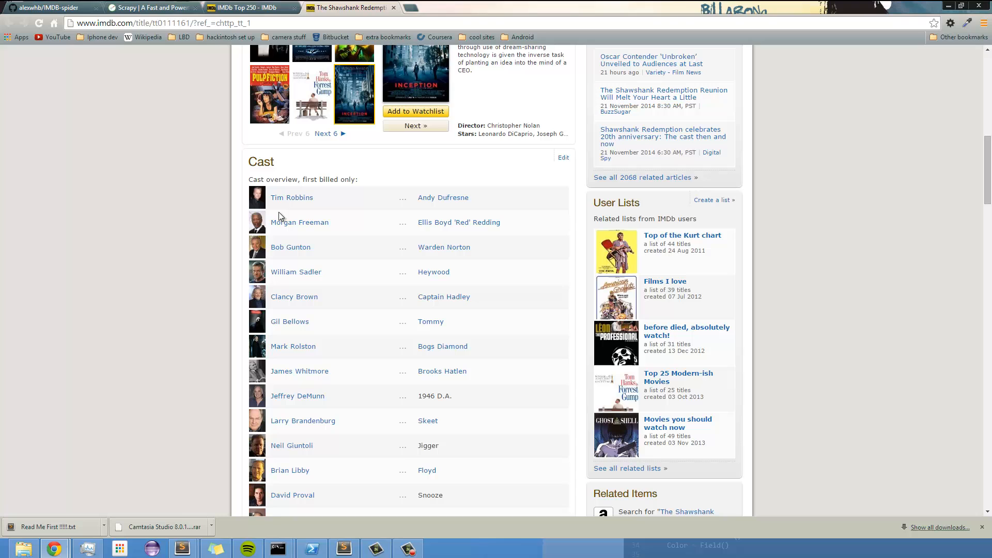
{"action": "mouse_move", "coordinate": [301, 183]}
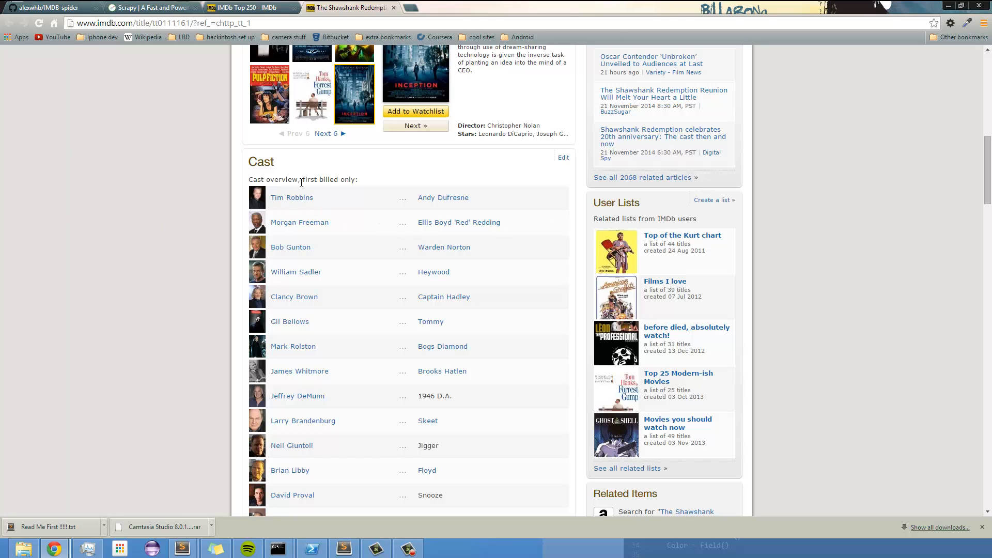
{"action": "mouse_move", "coordinate": [116, 330]}
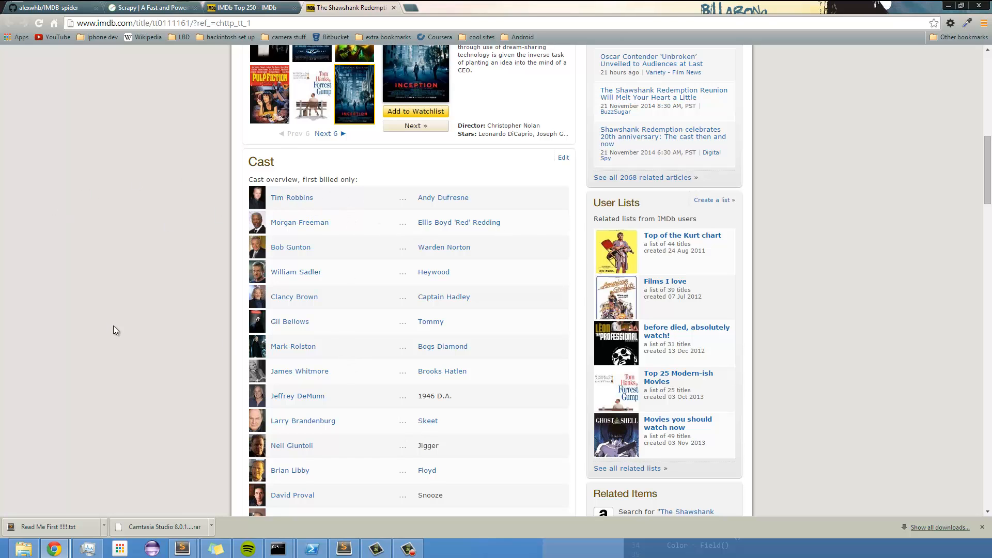
{"action": "scroll", "scroll_direction": "up", "scroll_amount": 3}
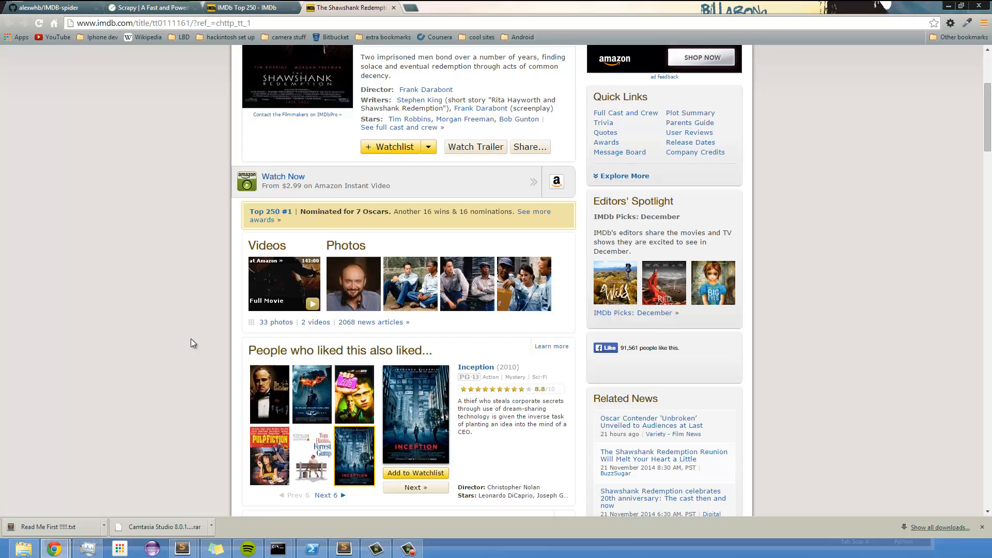
{"action": "scroll", "scroll_direction": "down", "scroll_amount": 3}
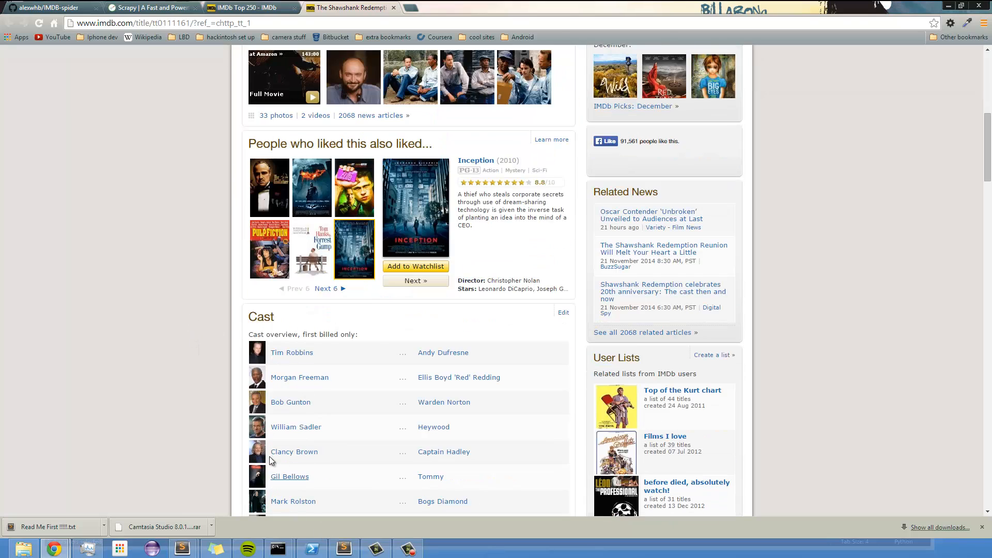
{"action": "mouse_move", "coordinate": [291, 352]}
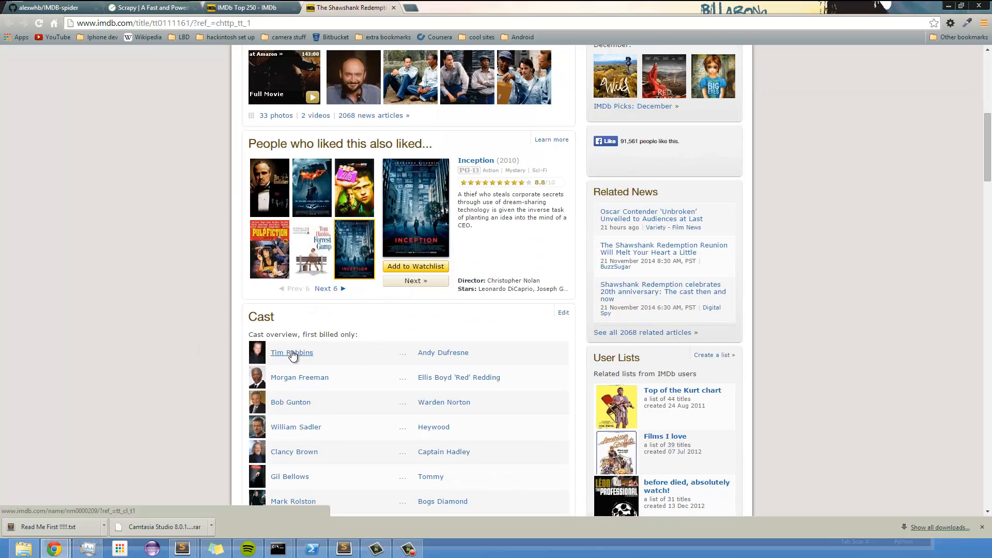
{"action": "mouse_move", "coordinate": [299, 377]}
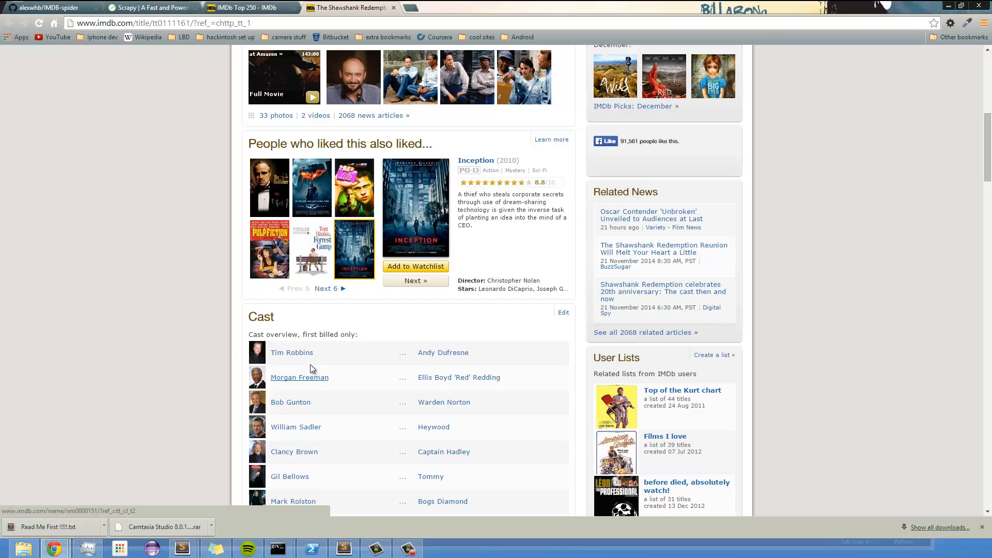
{"action": "mouse_move", "coordinate": [278, 461]}
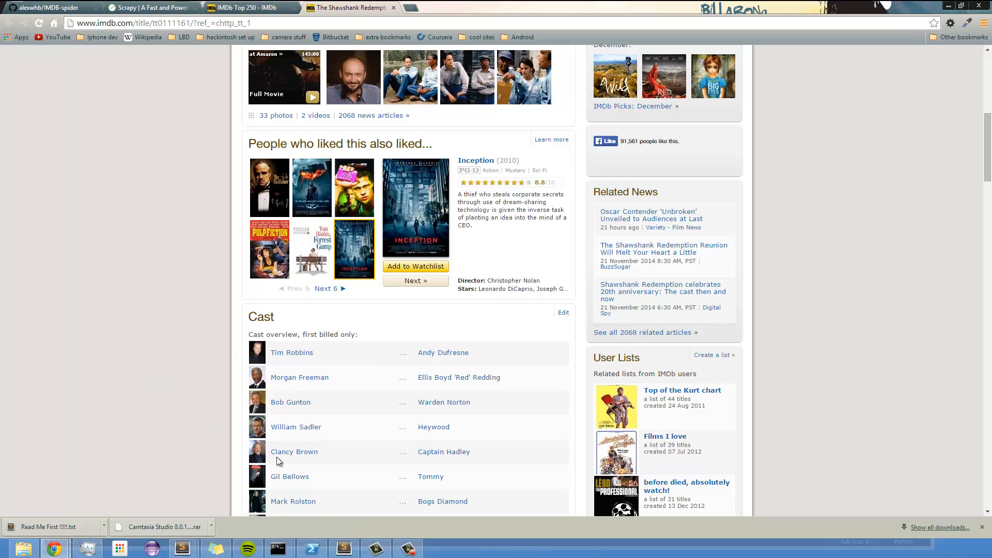
{"action": "scroll", "scroll_direction": "down", "scroll_amount": 3}
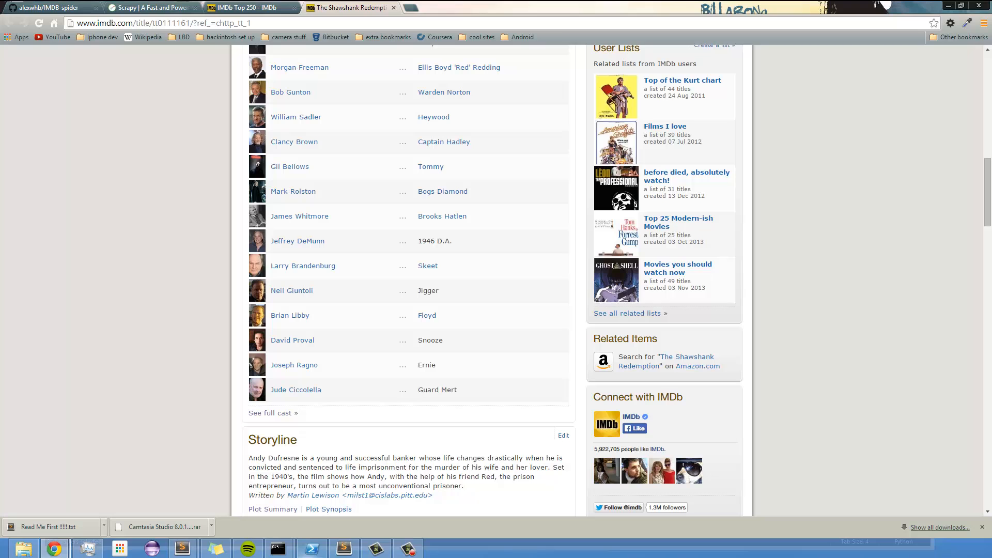
Return to the tutorial project's items.py window in Sublime Text and scroll up.
{"action": "left_click", "coordinate": [343, 548]}
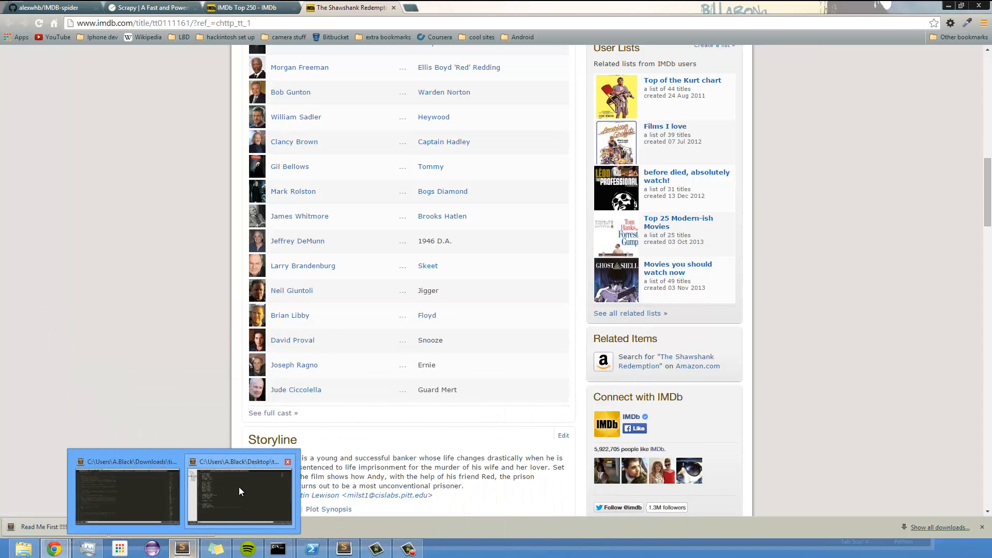
{"action": "left_click", "coordinate": [241, 495]}
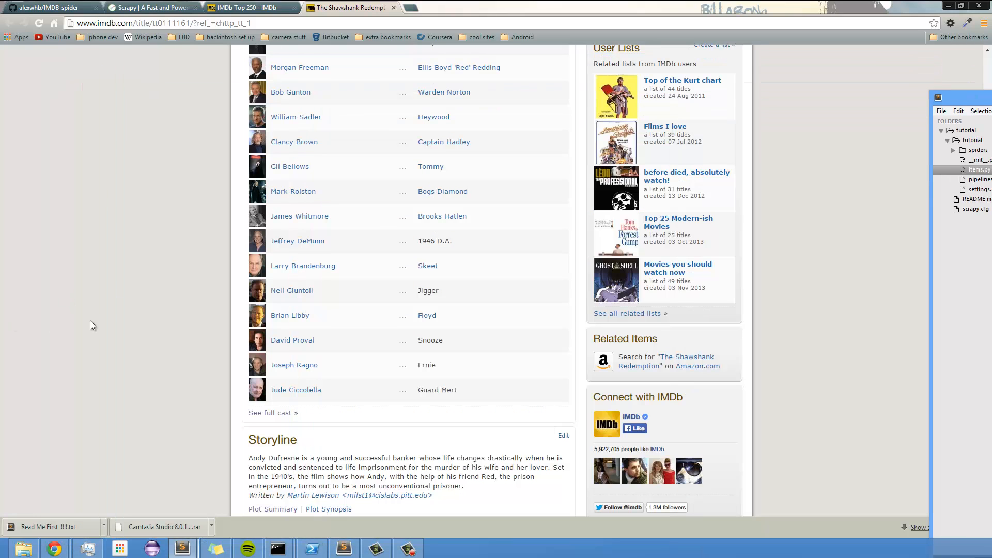
{"action": "scroll", "scroll_direction": "up", "scroll_amount": 3}
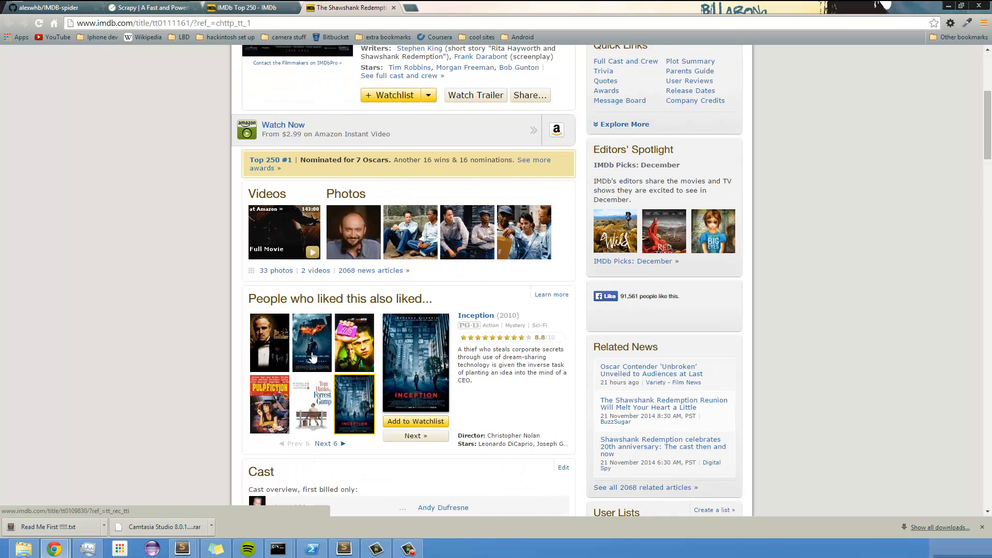
{"action": "scroll", "scroll_direction": "up", "scroll_amount": 3}
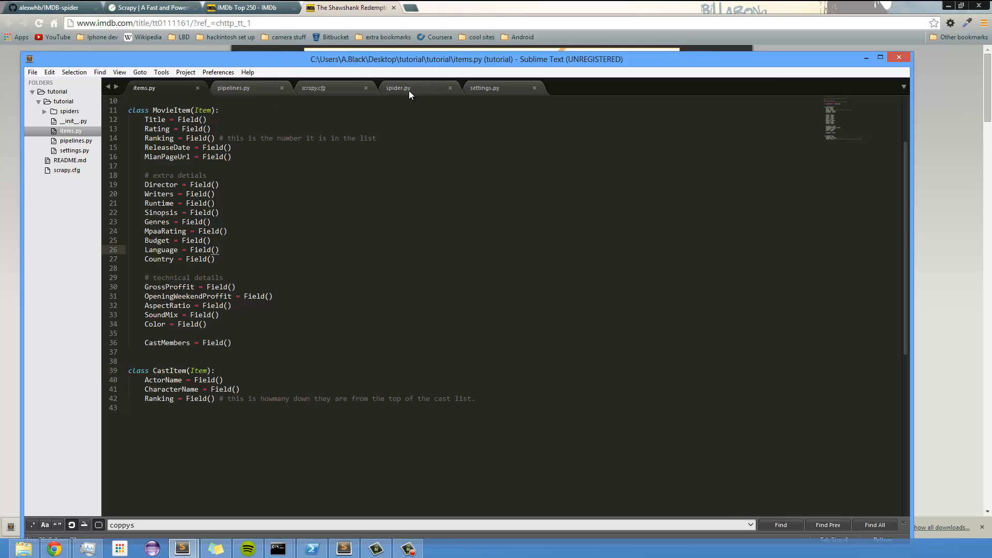
{"action": "mouse_move", "coordinate": [398, 88]}
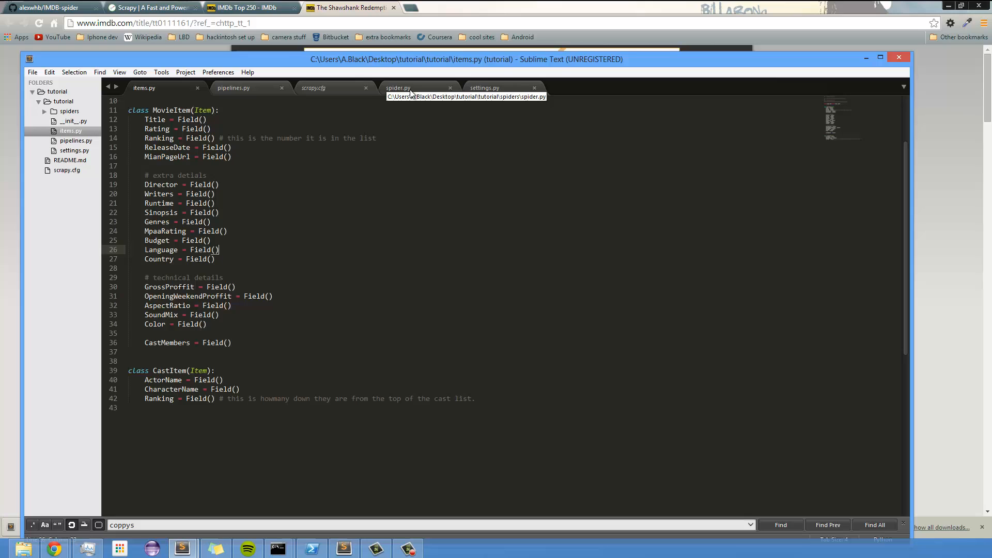
{"action": "left_click", "coordinate": [398, 88]}
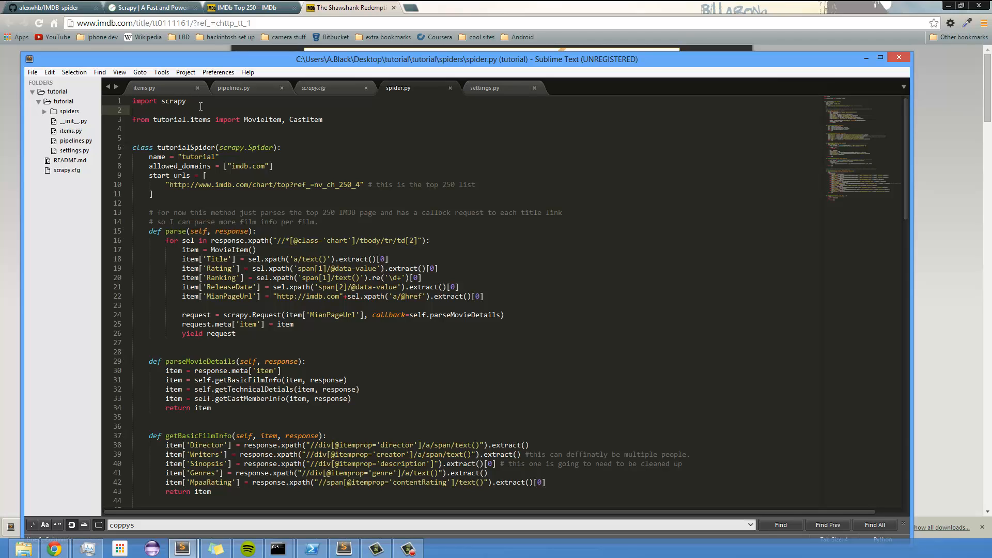
{"action": "mouse_move", "coordinate": [113, 129]}
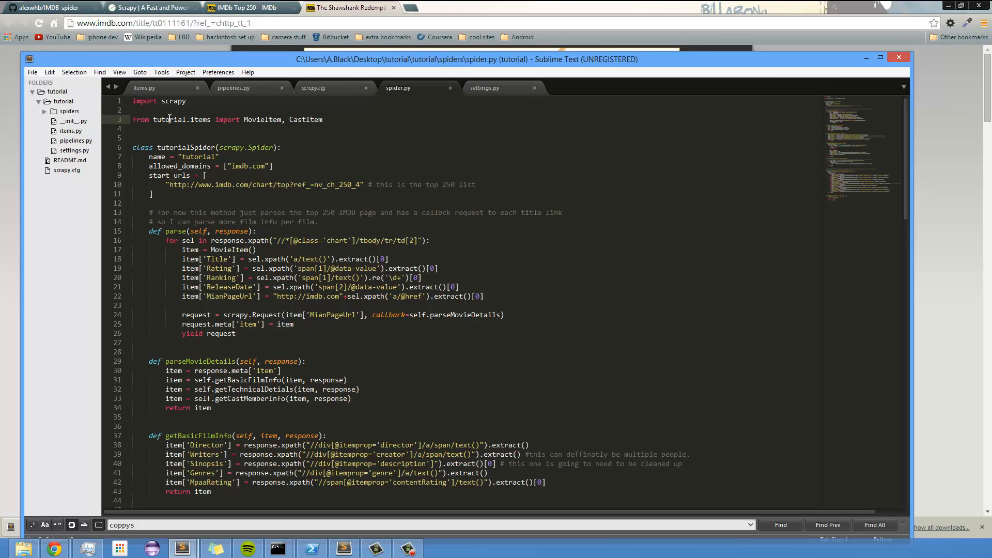
{"action": "double_click", "coordinate": [198, 156]}
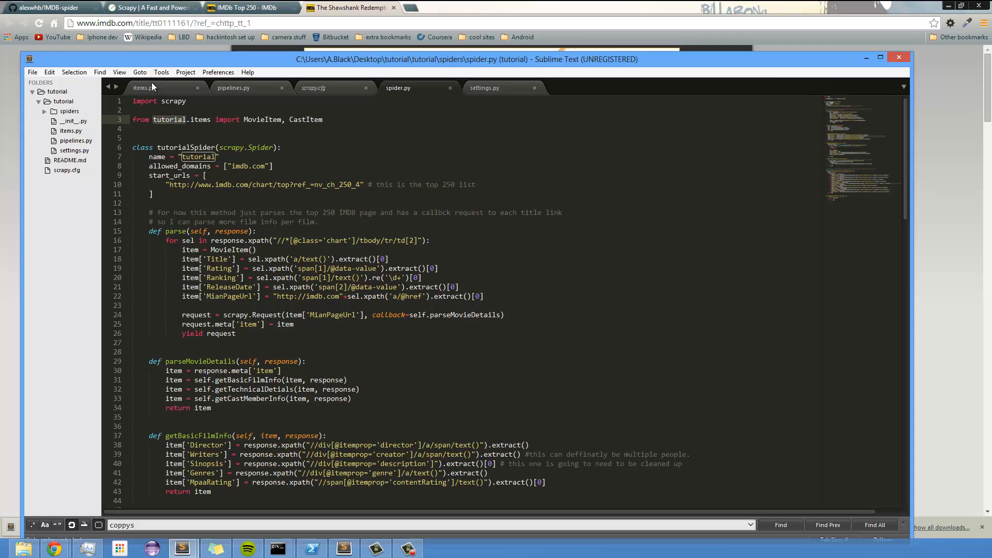
{"action": "left_click", "coordinate": [144, 87]}
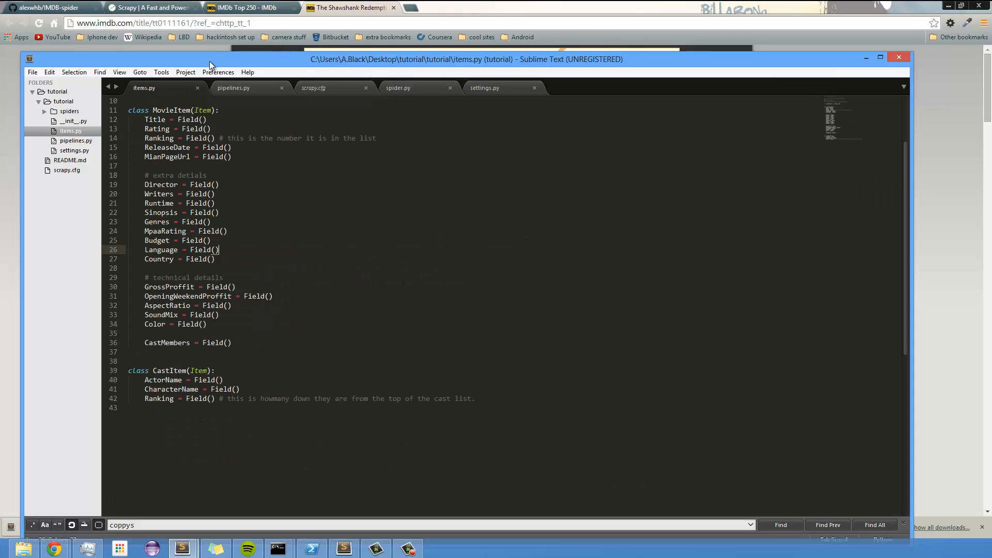
{"action": "left_click", "coordinate": [398, 88]}
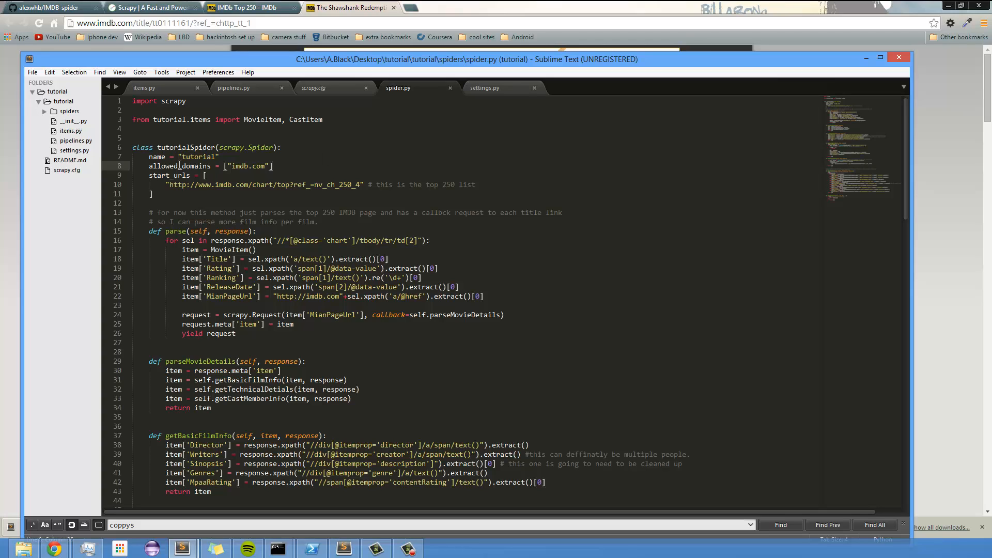
Show the IMDb Top 250 chart, look at spider.py's parse method, then return to Chrome.
{"action": "left_click", "coordinate": [248, 8]}
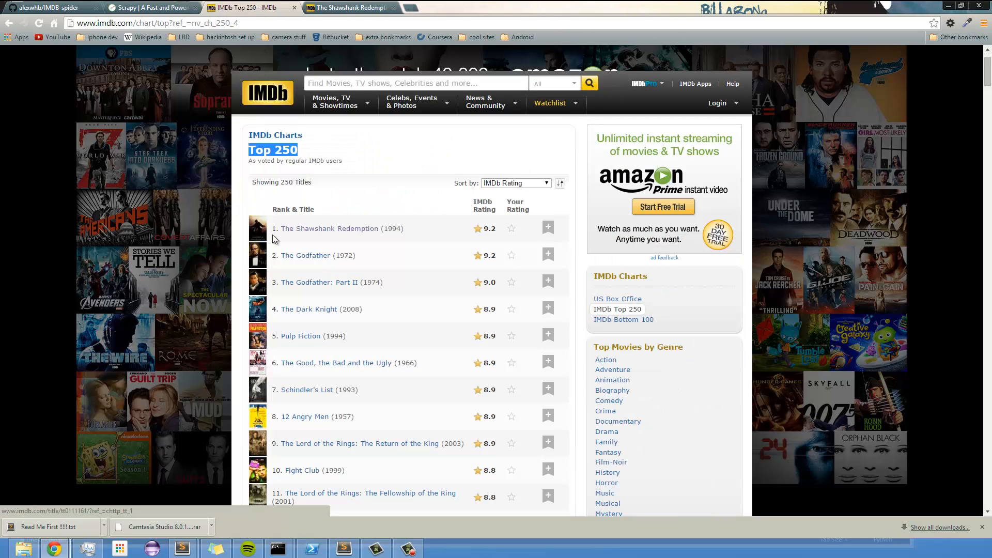
{"action": "mouse_move", "coordinate": [338, 209]}
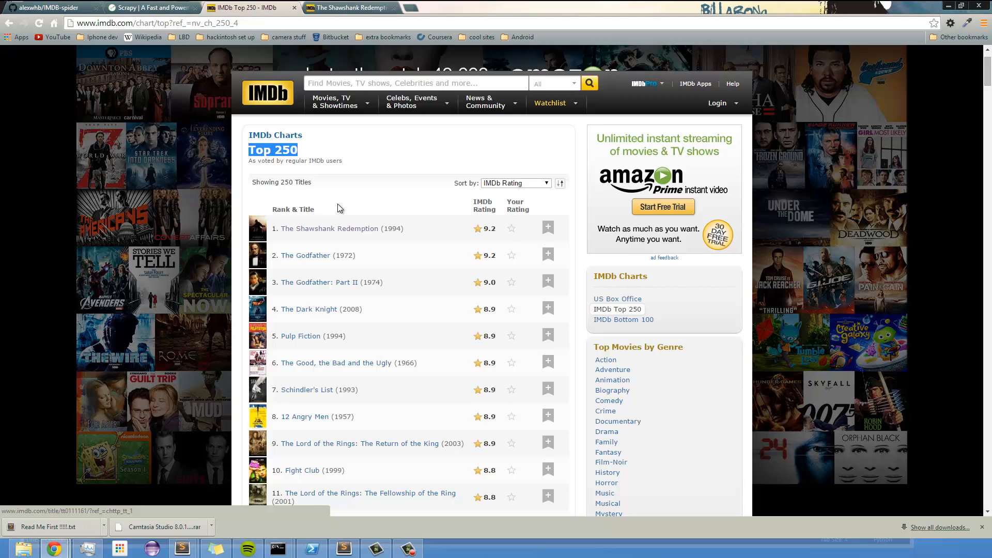
{"action": "scroll", "scroll_direction": "down", "scroll_amount": 3}
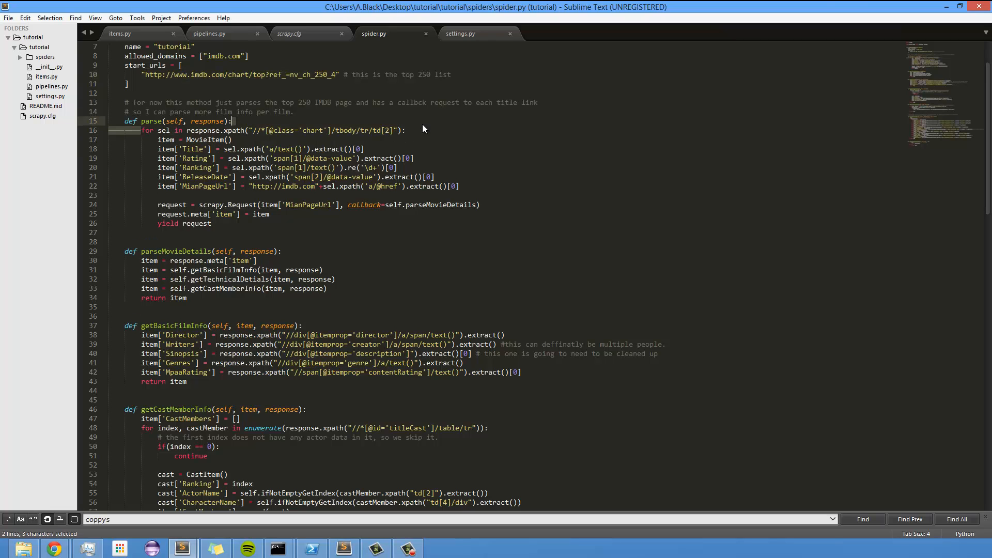
{"action": "left_click", "coordinate": [54, 547]}
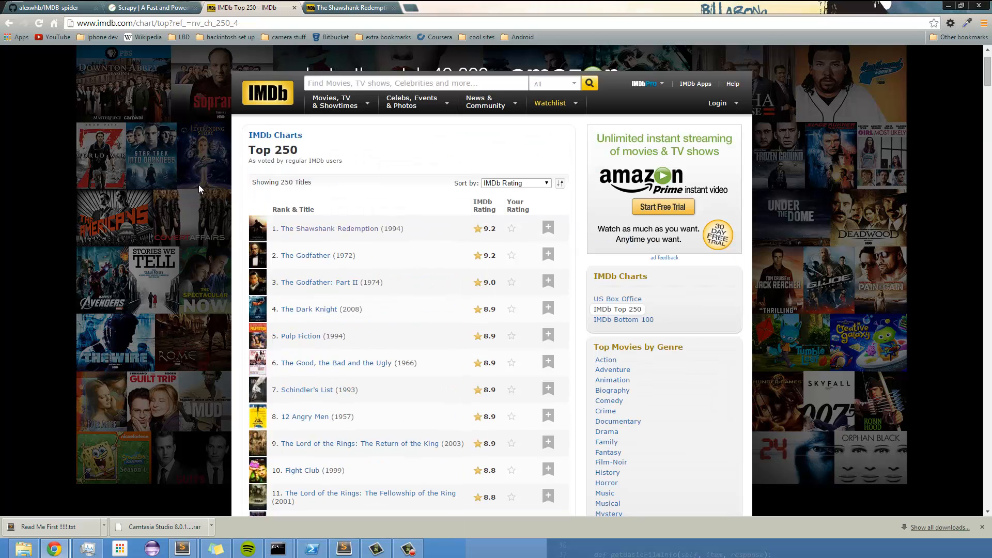
Inspect the first Top 250 entry's title cell in Chrome DevTools.
{"action": "right_click", "coordinate": [198, 188]}
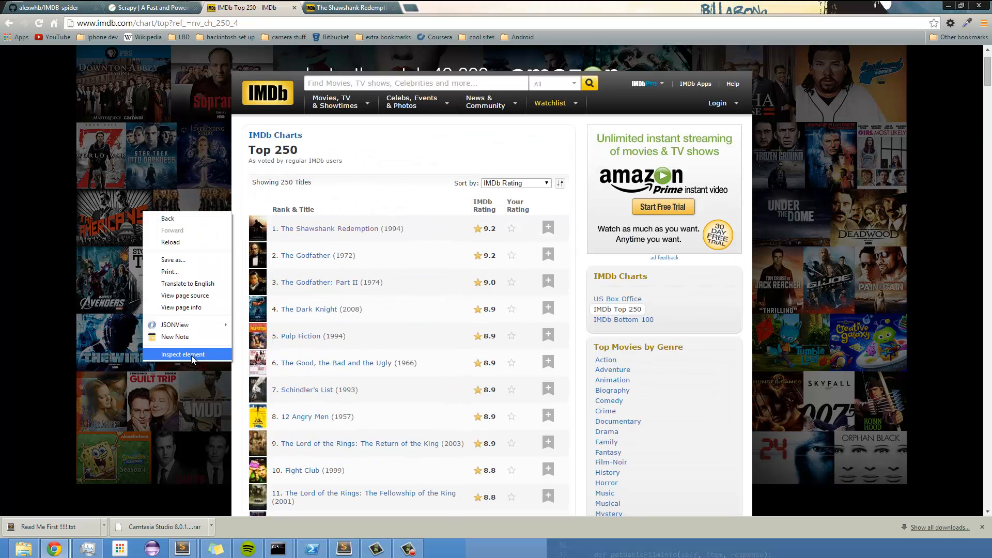
{"action": "left_click", "coordinate": [183, 355]}
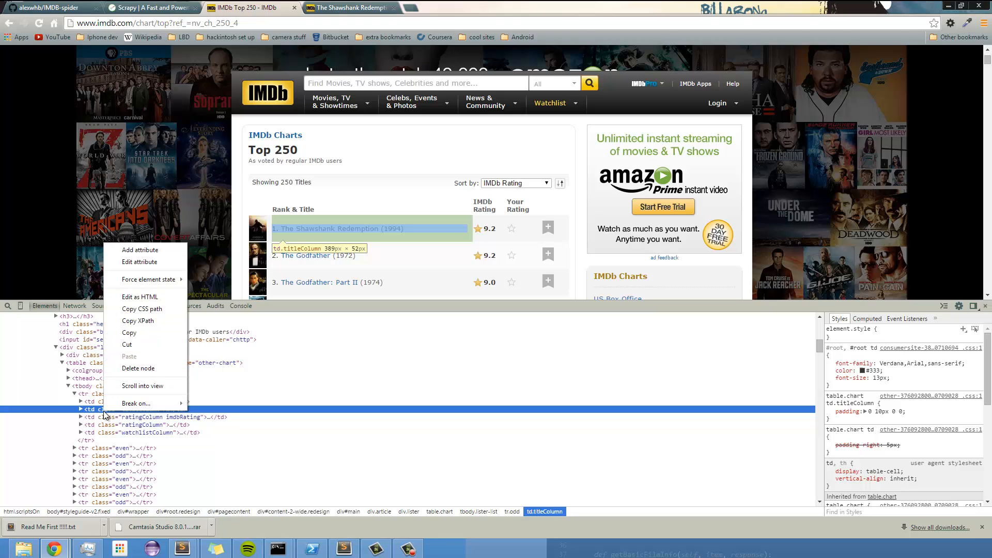
{"action": "mouse_move", "coordinate": [140, 296]}
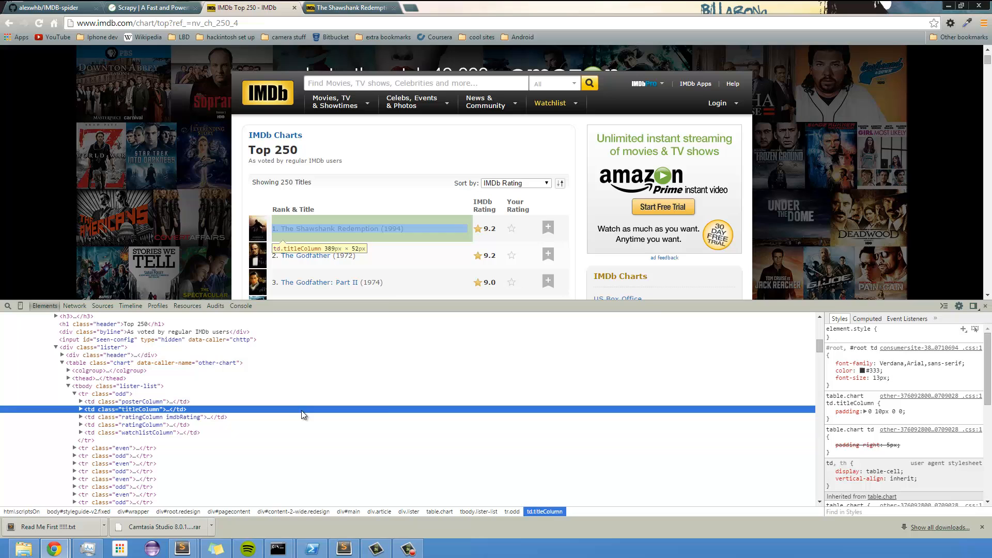
{"action": "mouse_move", "coordinate": [358, 324]}
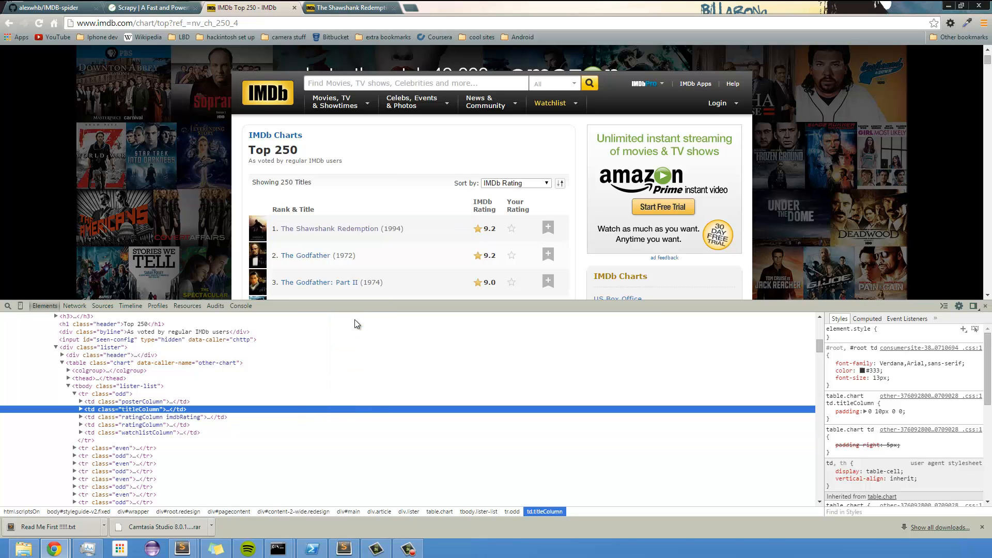
{"action": "mouse_move", "coordinate": [181, 547]}
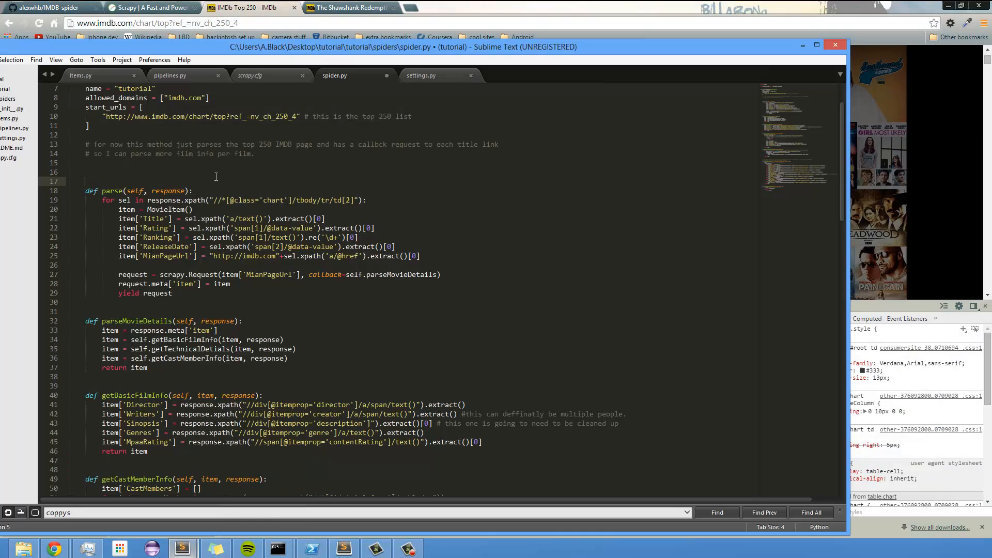
{"action": "type", "text": "//*[@id=\"main\"]/div/div[2]/table/tbody/tr[1]/td[2]"}
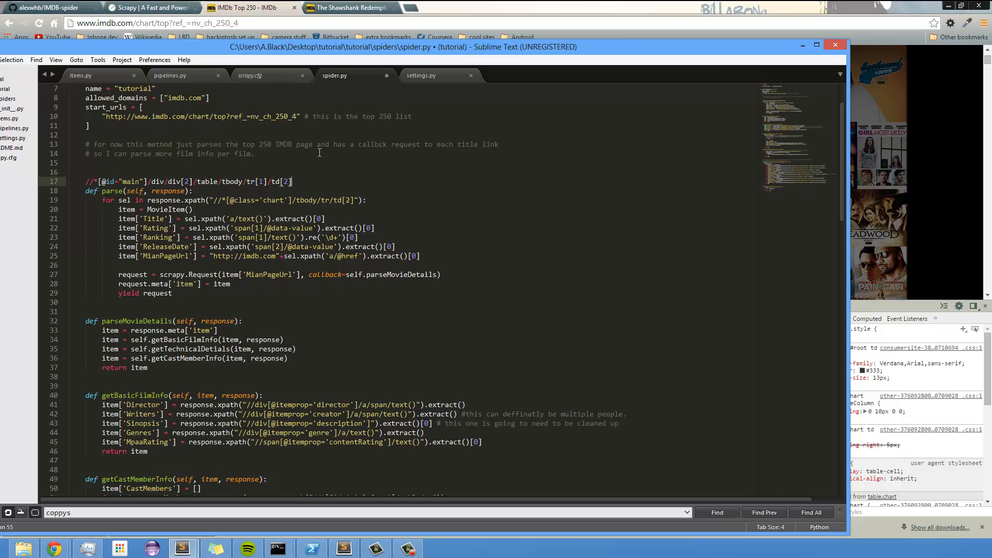
{"action": "mouse_move", "coordinate": [236, 184]}
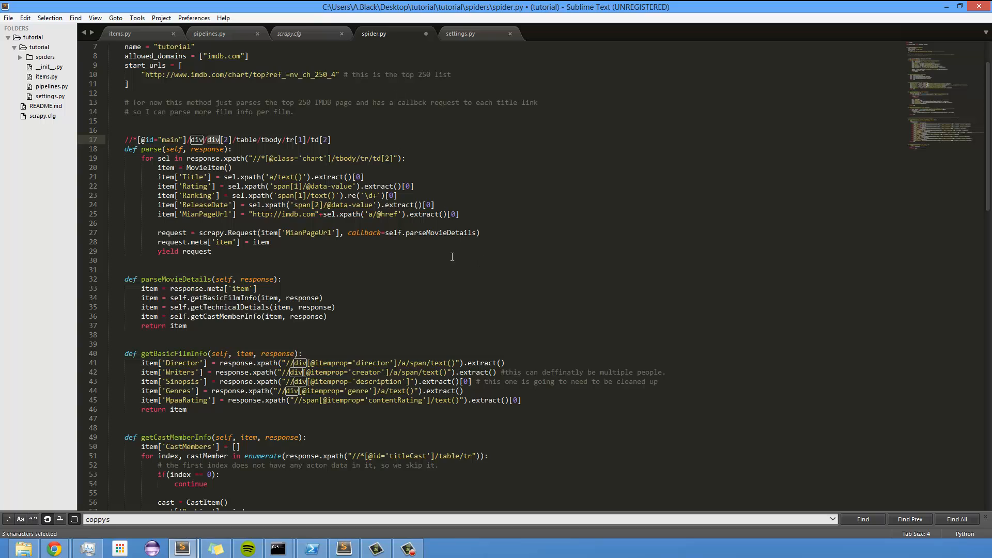
{"action": "mouse_move", "coordinate": [228, 91]}
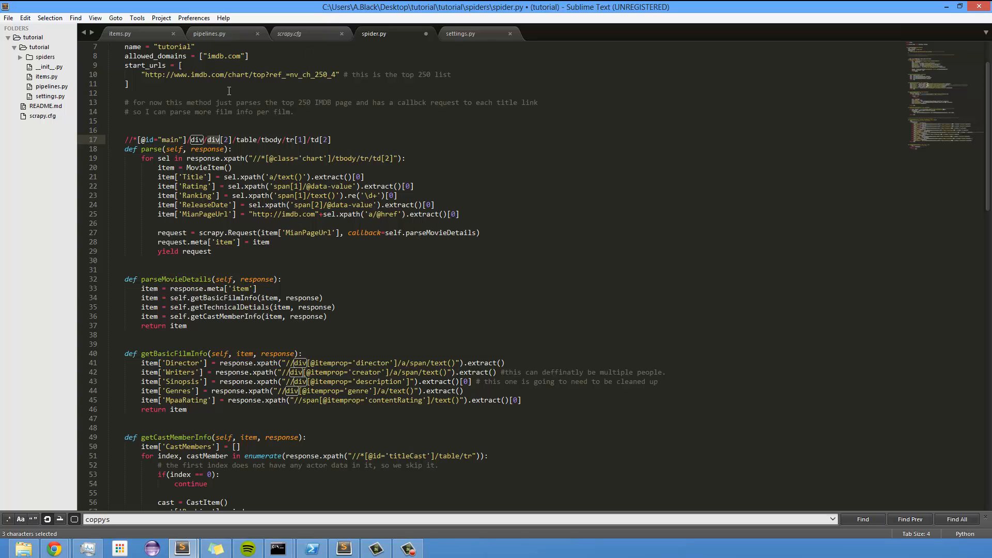
{"action": "mouse_move", "coordinate": [188, 172]}
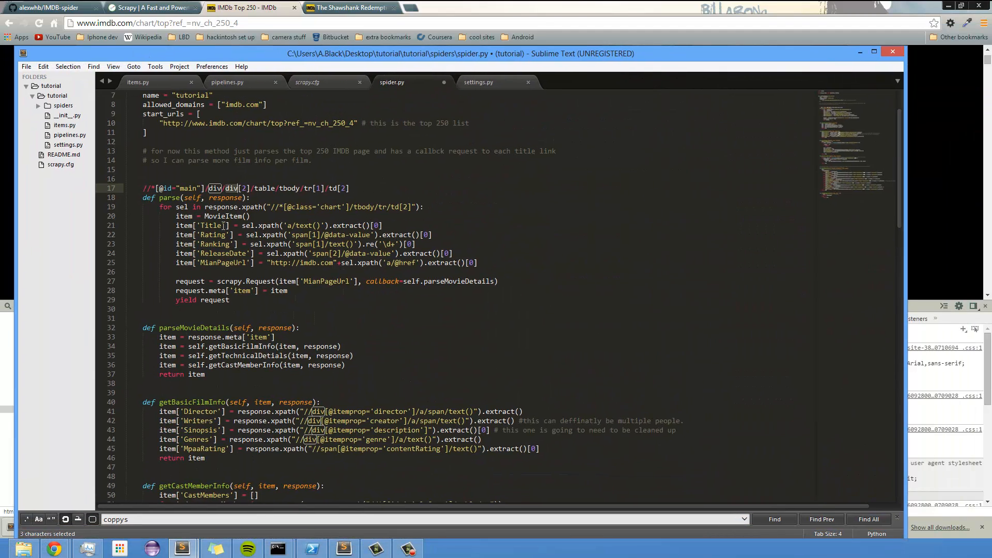
{"action": "mouse_move", "coordinate": [200, 226]}
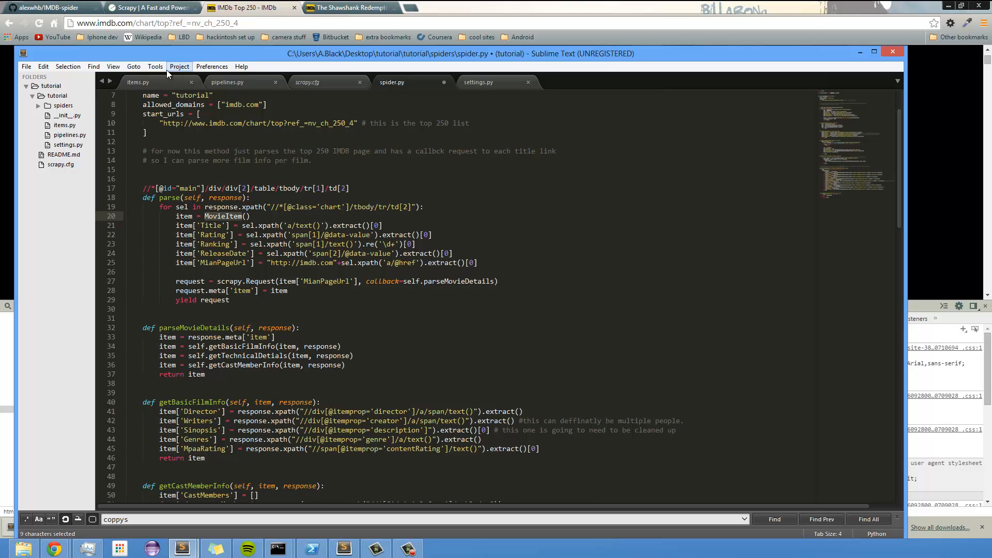
Check items.py, then put the cursor on empty line 26 of spider.py.
{"action": "left_click", "coordinate": [138, 82]}
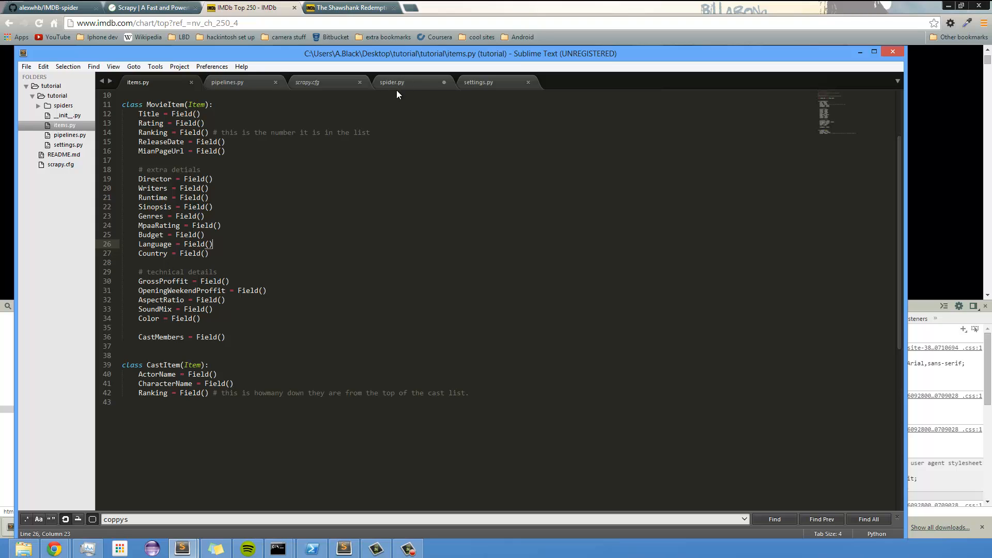
{"action": "left_click", "coordinate": [392, 81]}
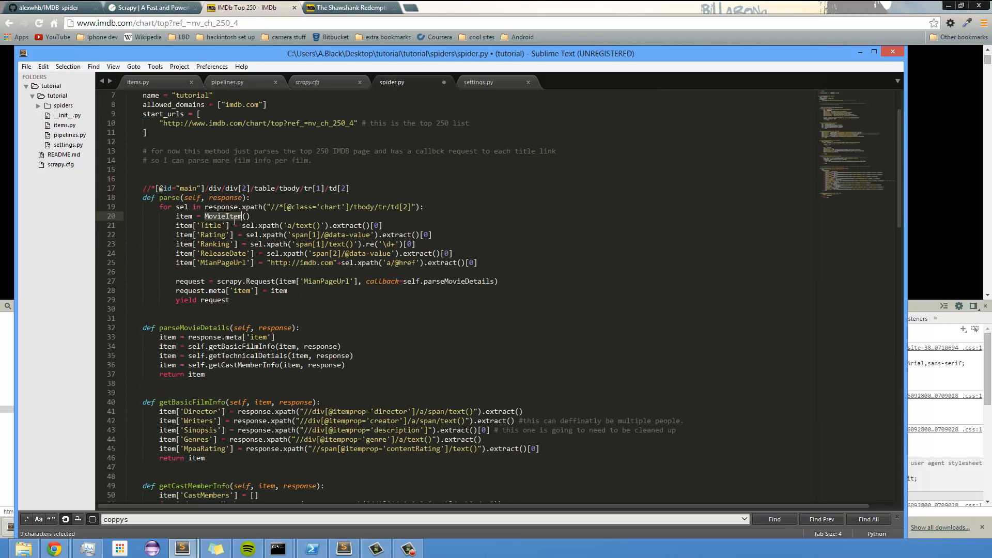
{"action": "left_click", "coordinate": [203, 226]}
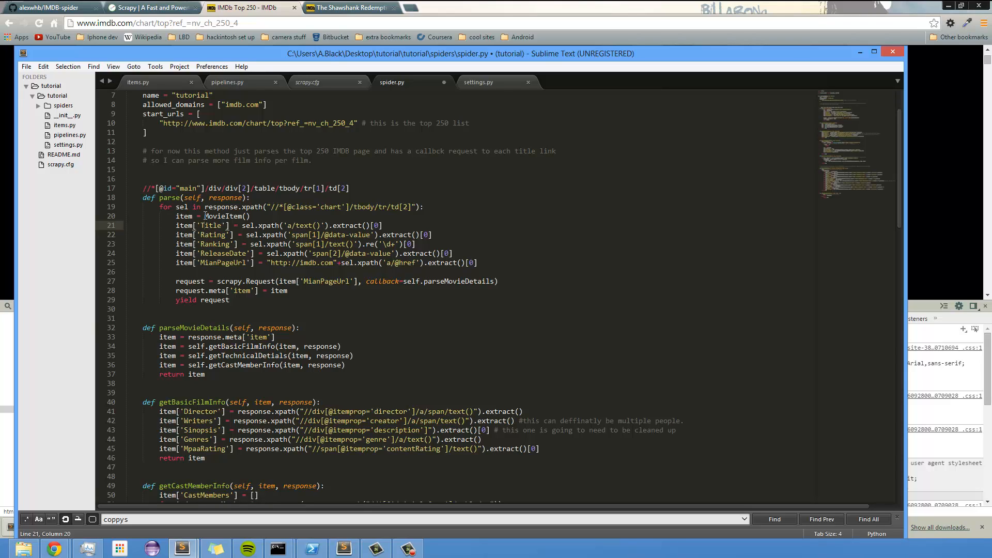
{"action": "double_click", "coordinate": [210, 226]}
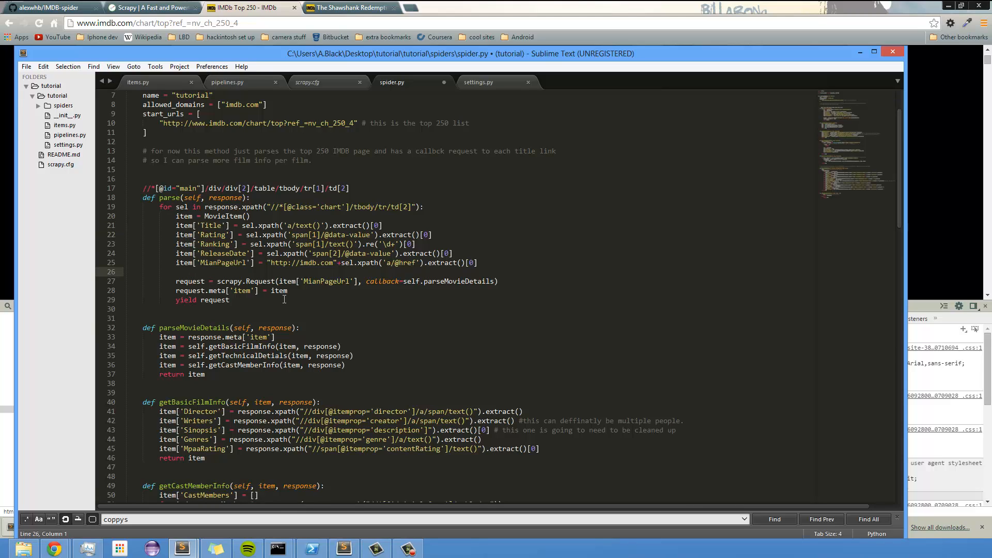
Enter item.get('Title', '') on line 26, removing stray characters, then select line 24.
{"action": "type", "text": "IT"}
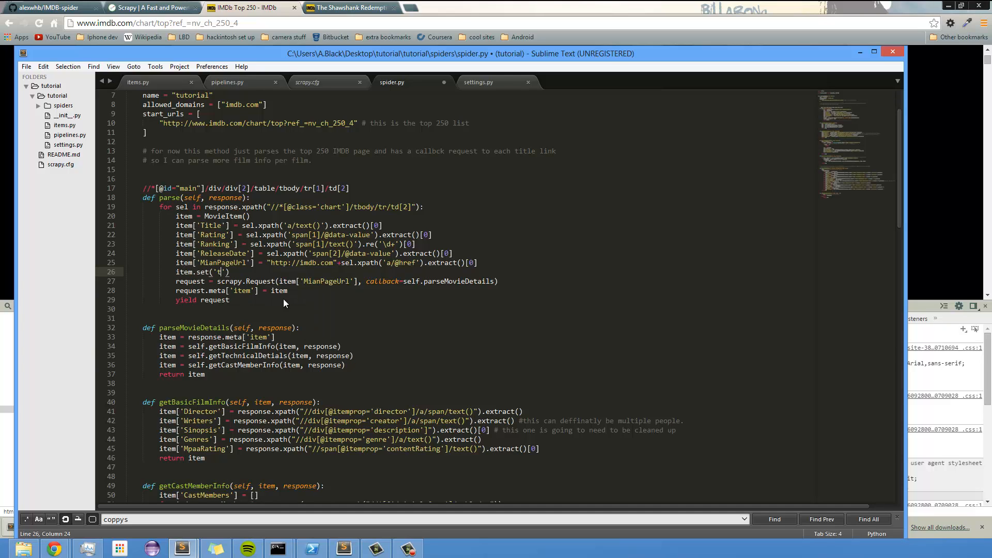
{"action": "type", "text": "Title"}
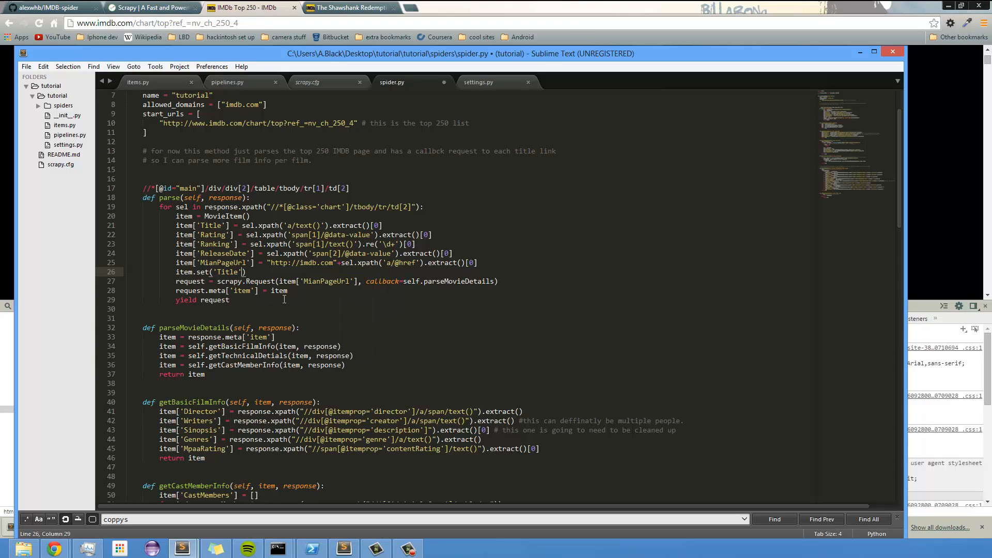
{"action": "type", "text": ","}
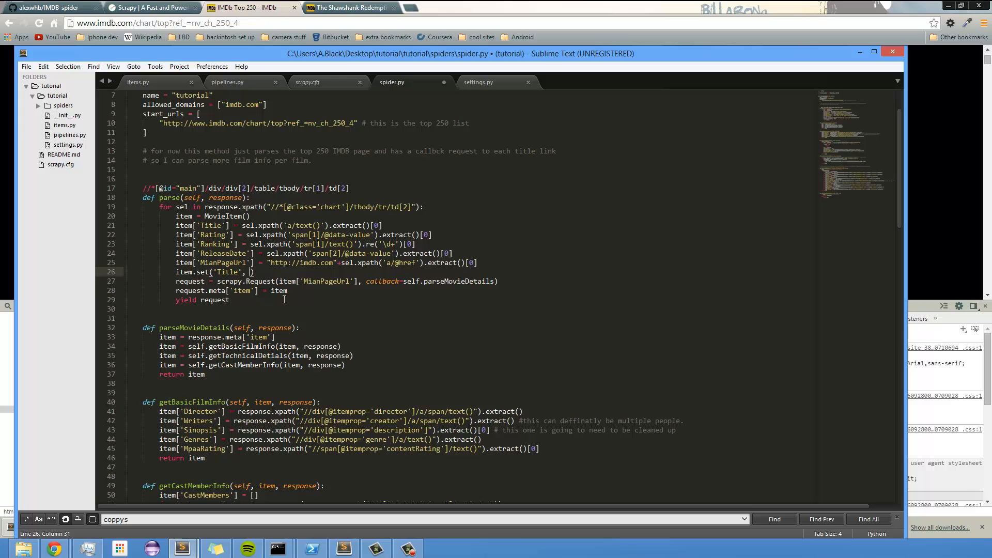
{"action": "type", "text": "sslkdfjlsk"}
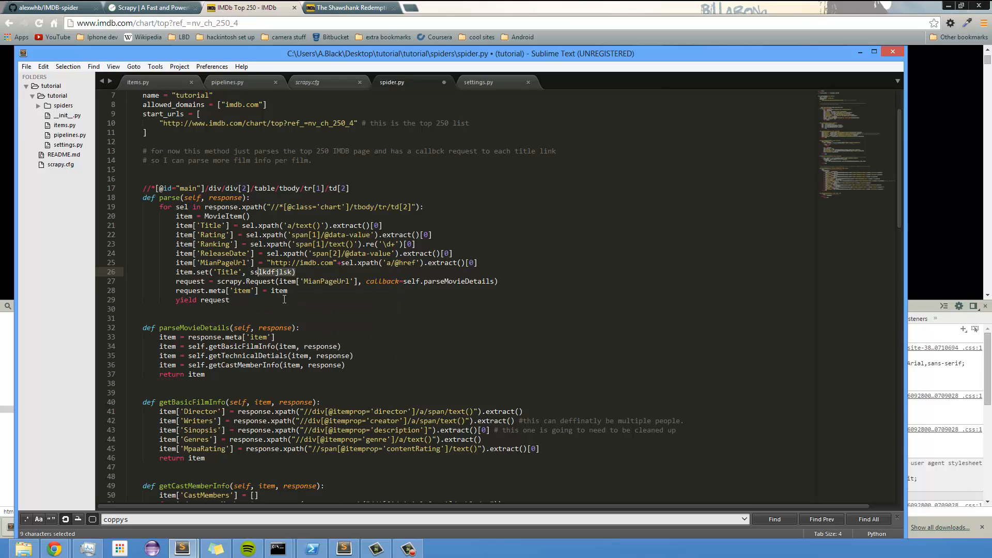
{"action": "key", "text": "Delete"}
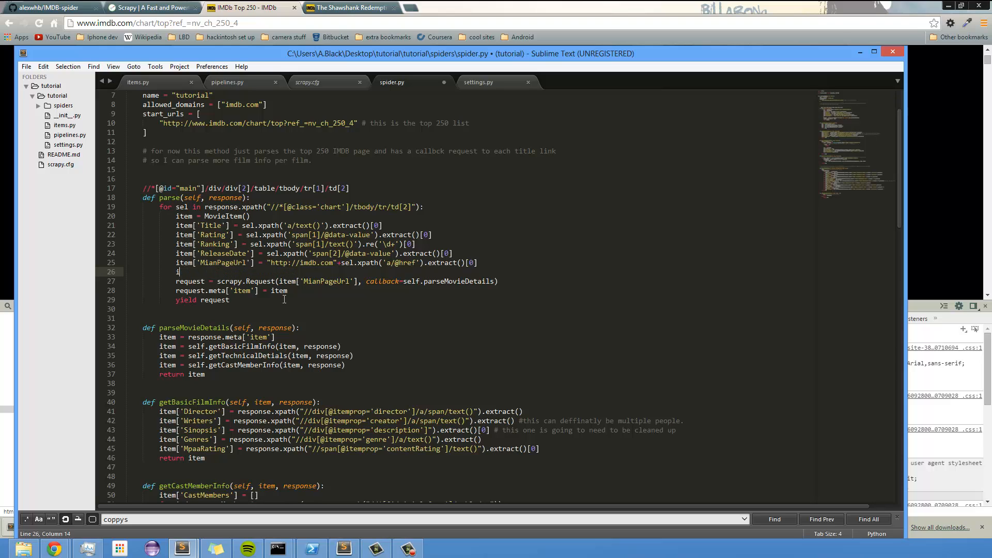
{"action": "type", "text": "tem.get('Title"}
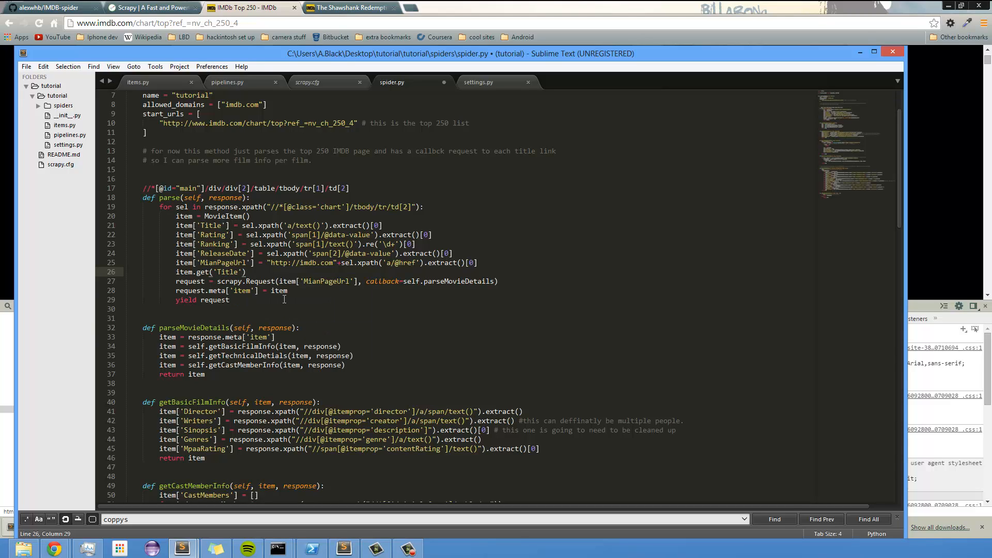
{"action": "type", "text": "',"}
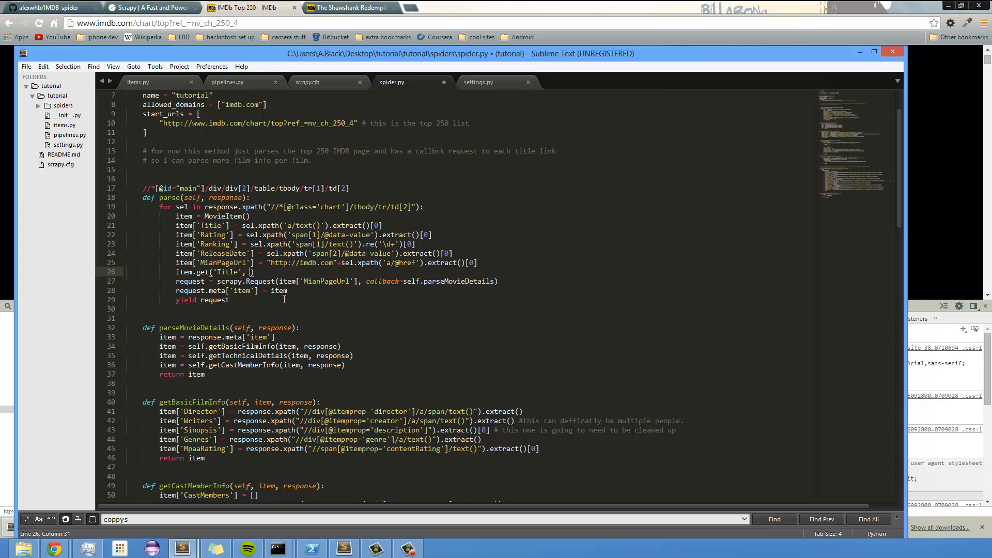
{"action": "type", "text": "''"}
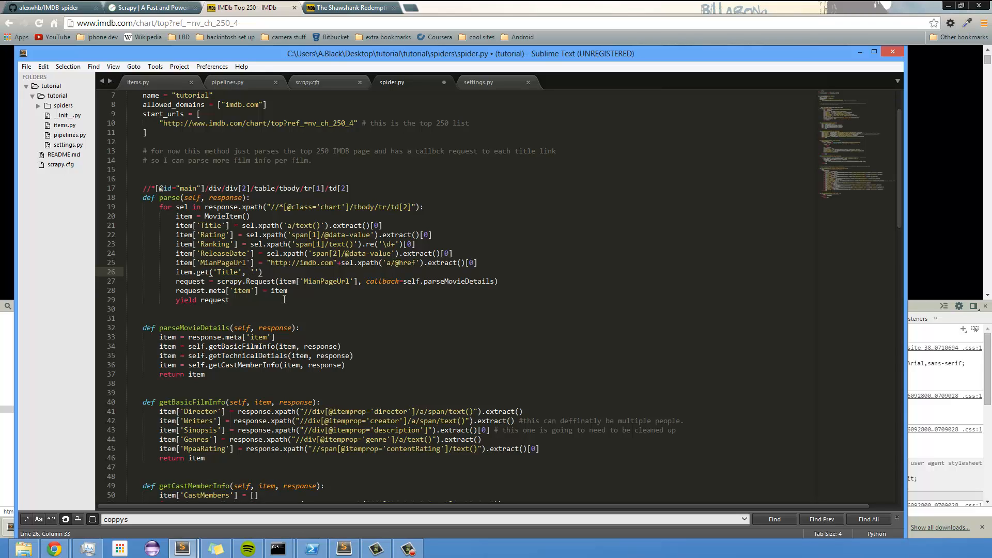
{"action": "left_click", "coordinate": [257, 253]}
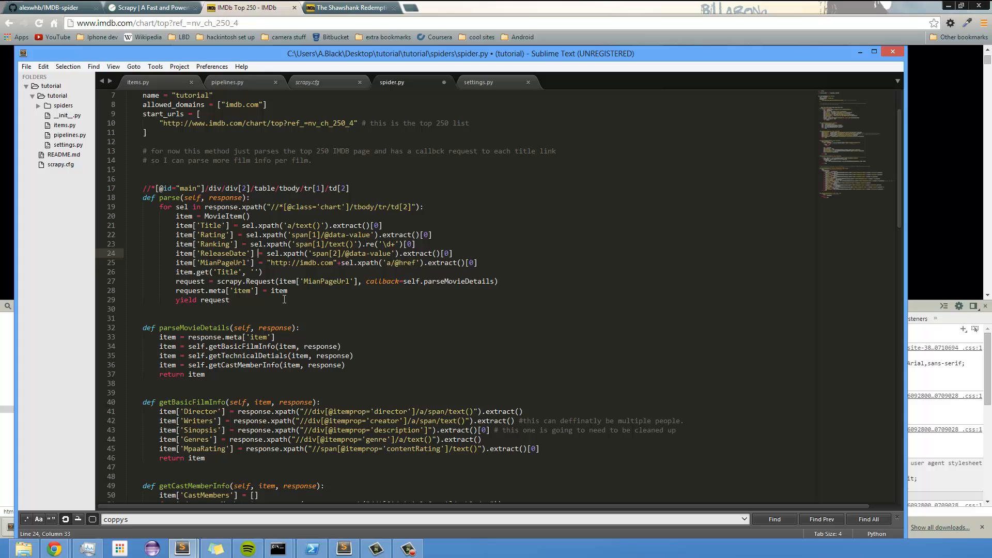